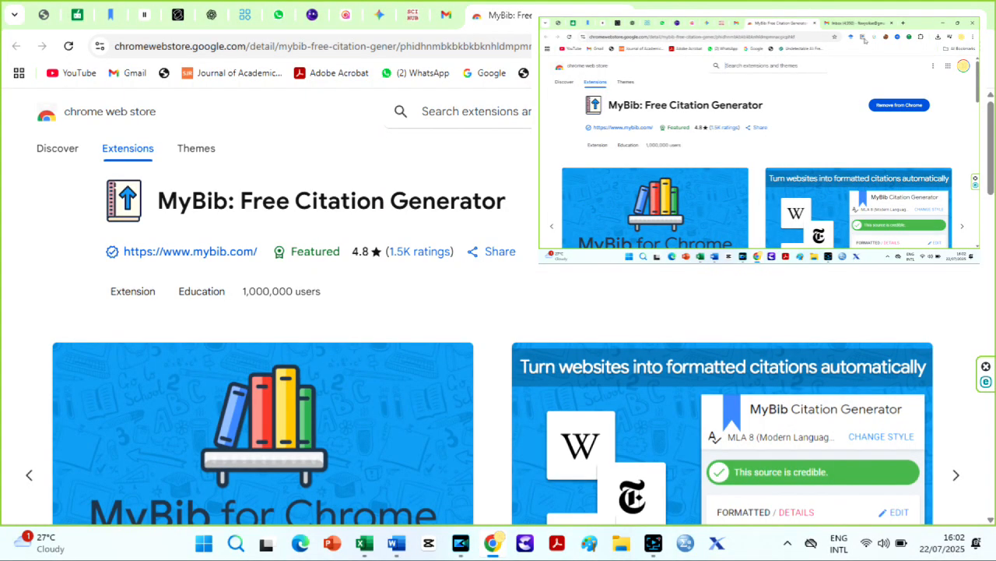
- Leave the MyBib store listing and go to zbib.org
{"action": "left_click", "coordinate": [731, 46]}
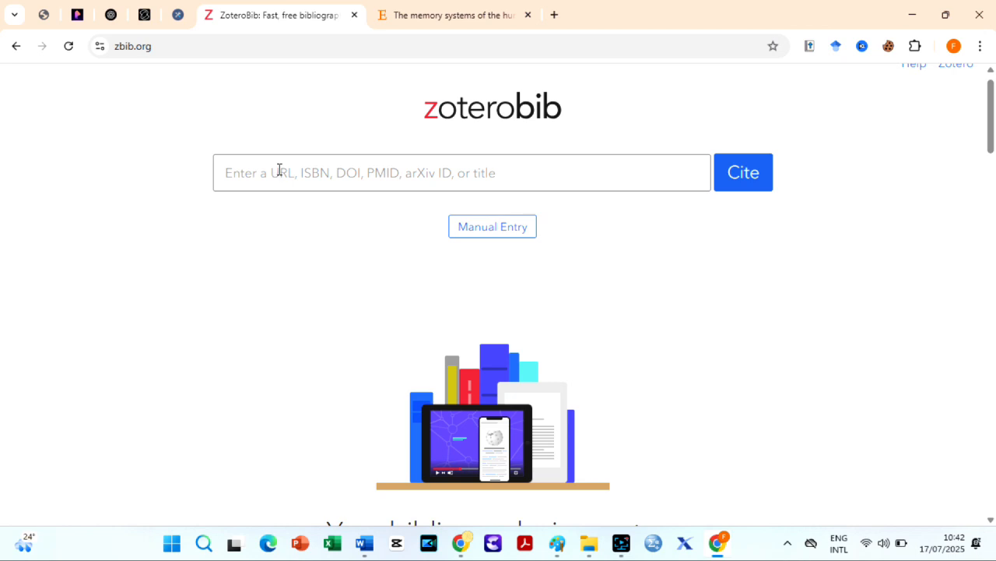
{"action": "left_click", "coordinate": [451, 14]}
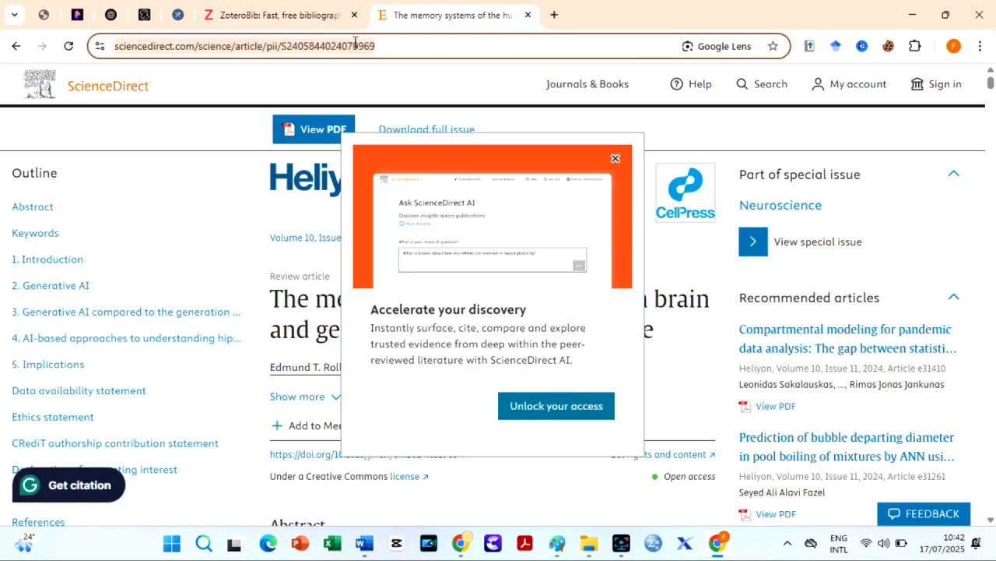
{"action": "left_click", "coordinate": [272, 14]}
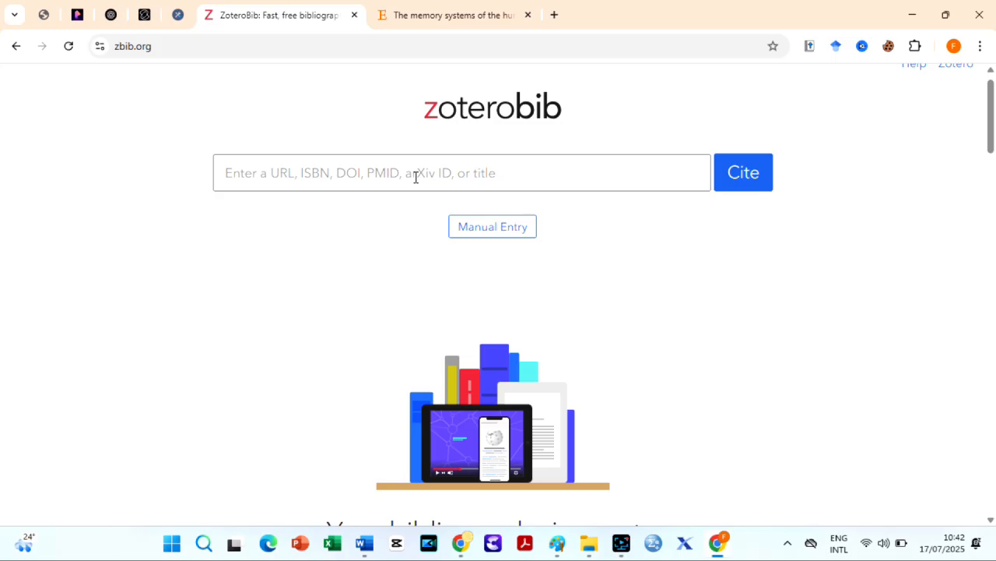
{"action": "left_click", "coordinate": [352, 172]}
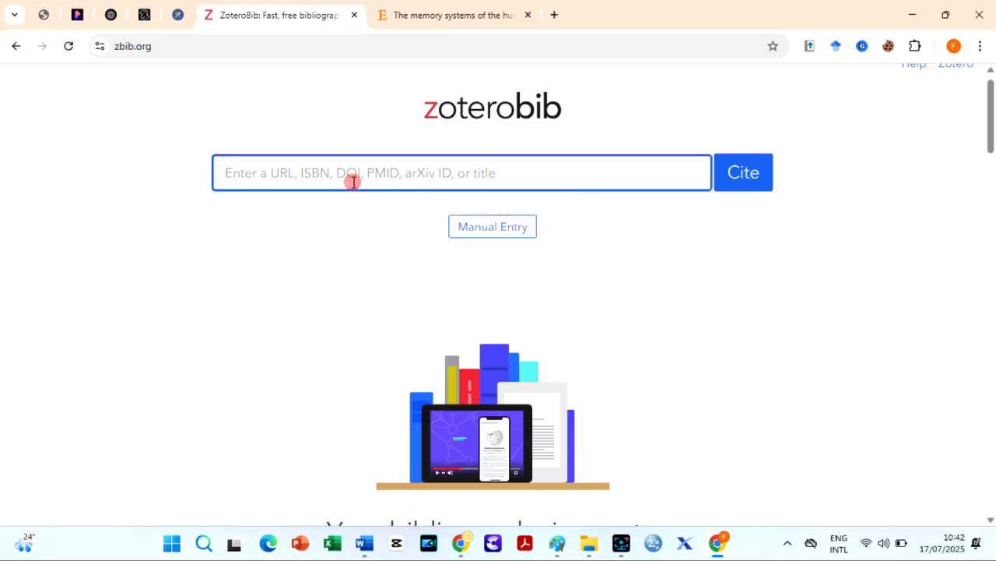
{"action": "type", "text": "https://www.sciencedirect.com/science/article/pii/S2405844024079969"}
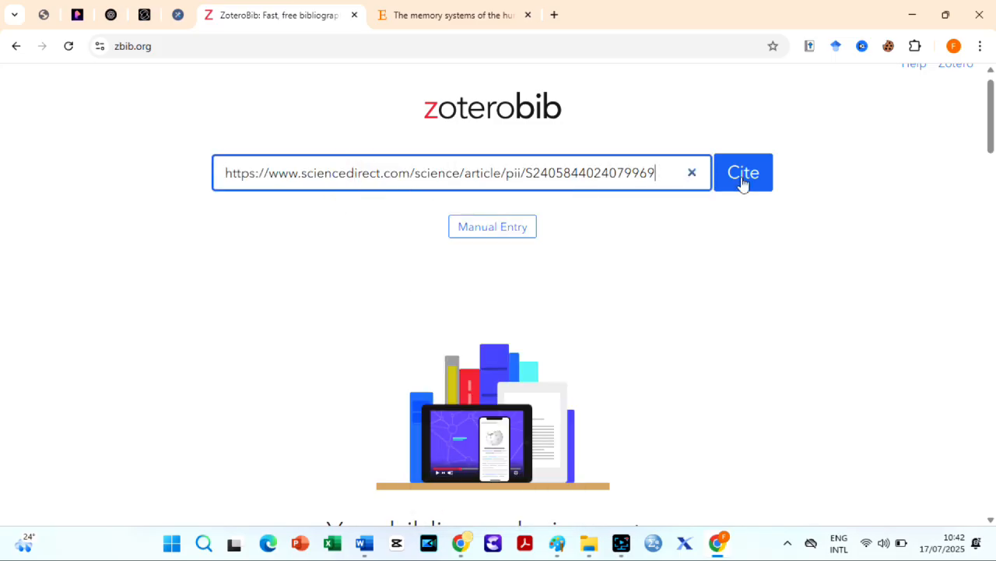
{"action": "left_click", "coordinate": [743, 172]}
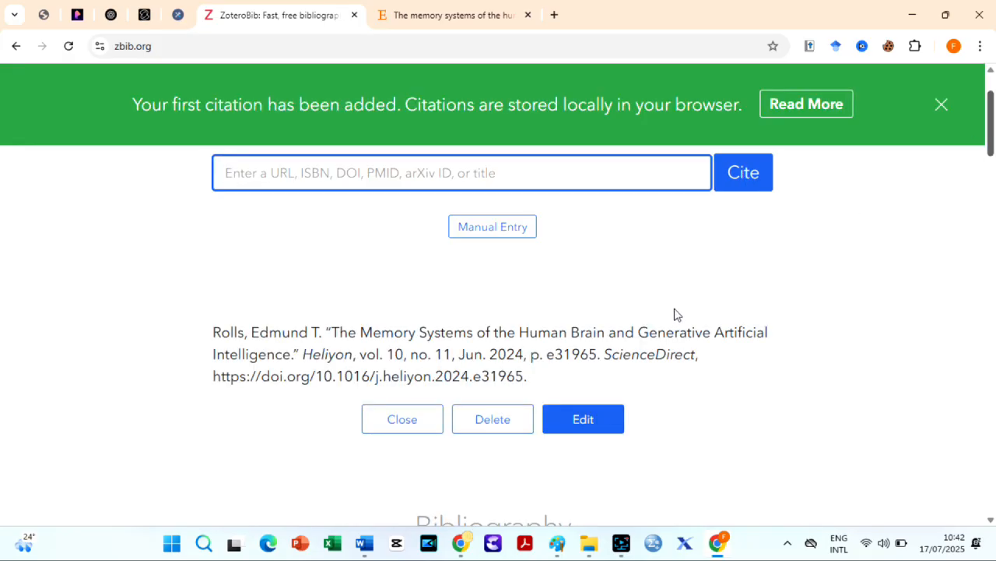
{"action": "mouse_move", "coordinate": [507, 336]}
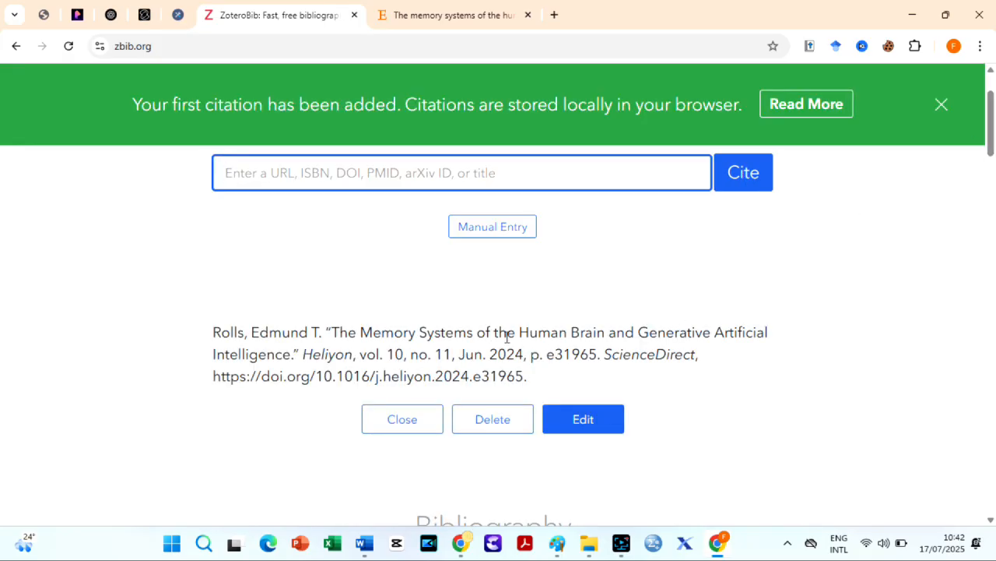
{"action": "scroll", "scroll_direction": "down", "scroll_amount": 3}
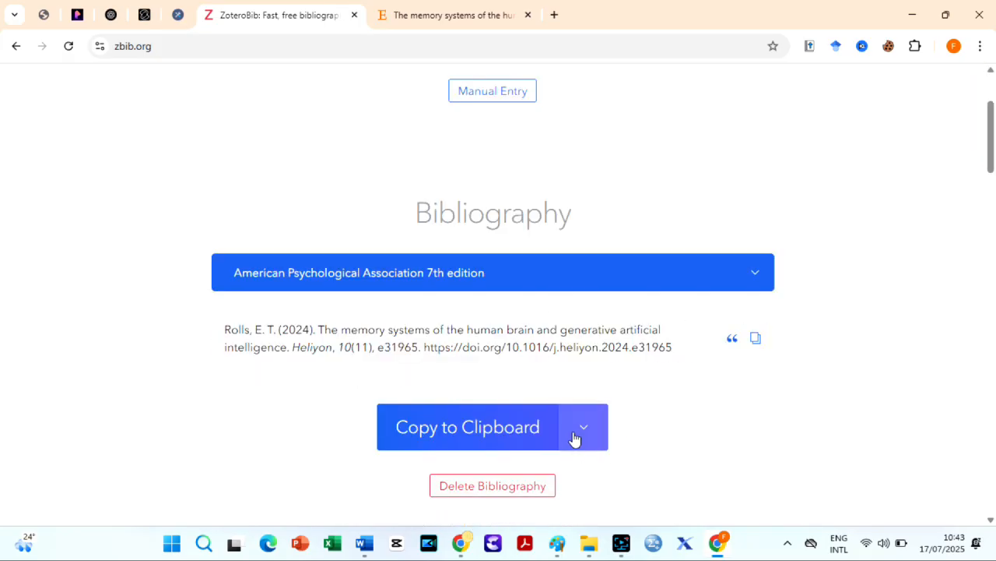
{"action": "mouse_move", "coordinate": [272, 297]}
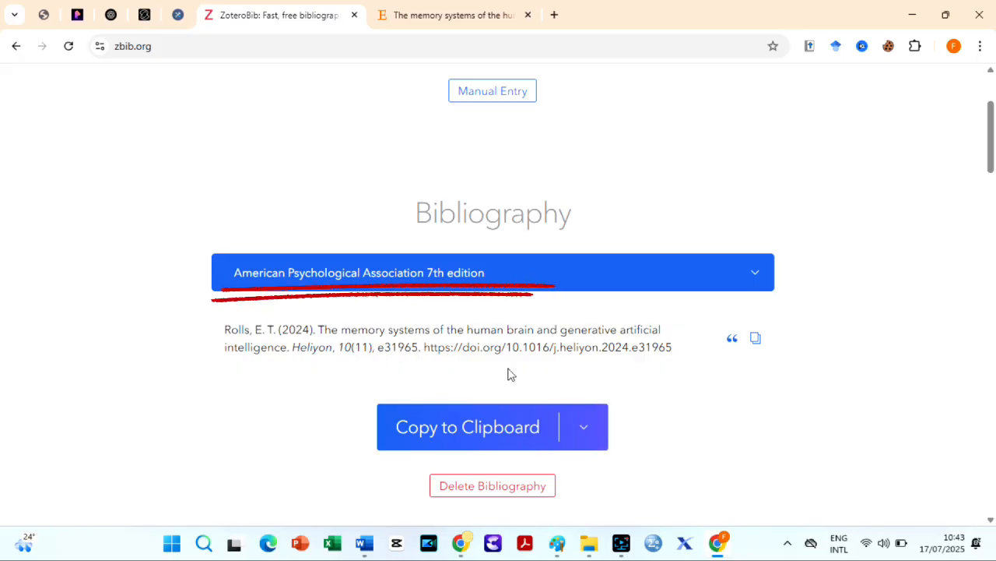
{"action": "mouse_move", "coordinate": [593, 411]}
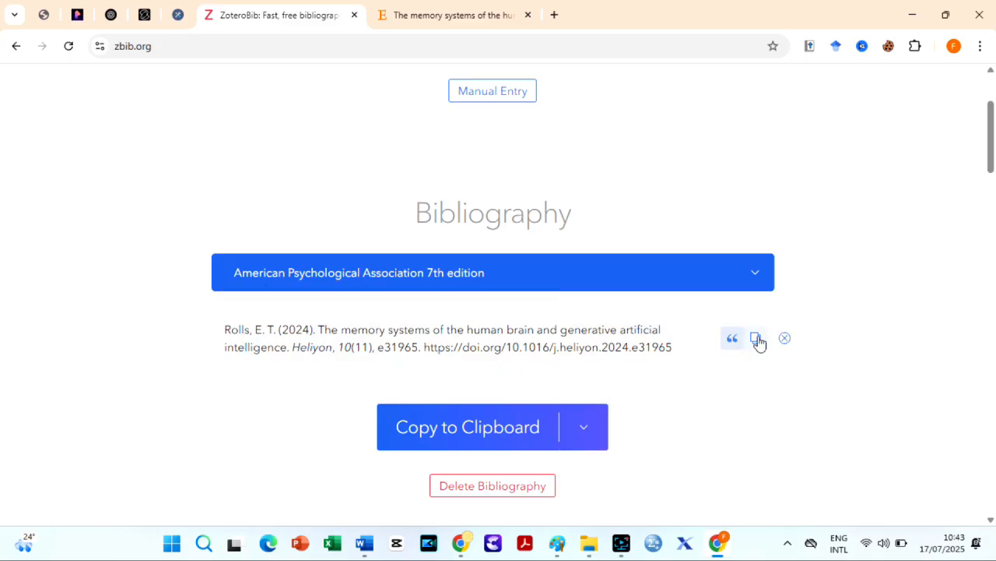
{"action": "mouse_move", "coordinate": [629, 399]}
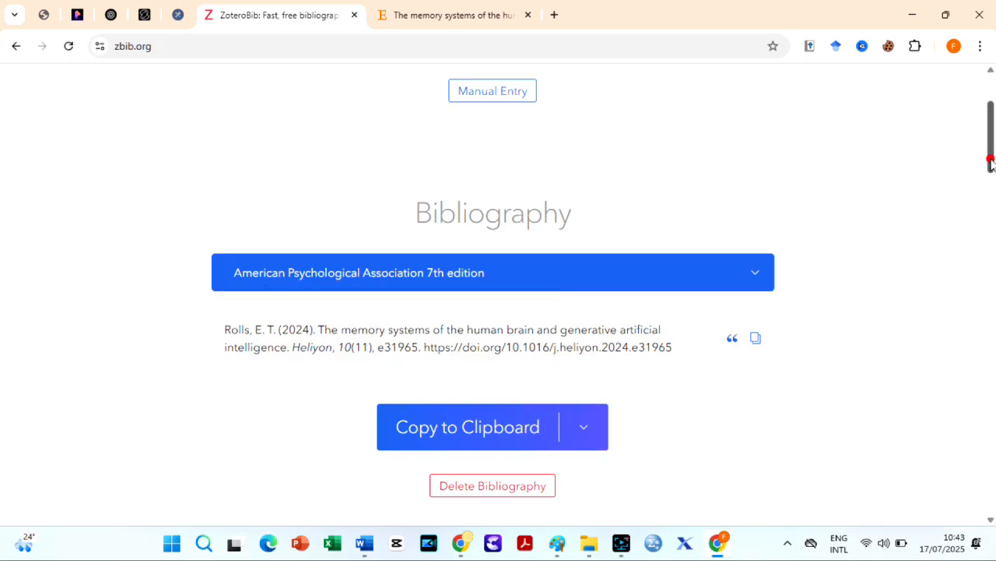
{"action": "scroll", "scroll_direction": "up", "scroll_amount": 3}
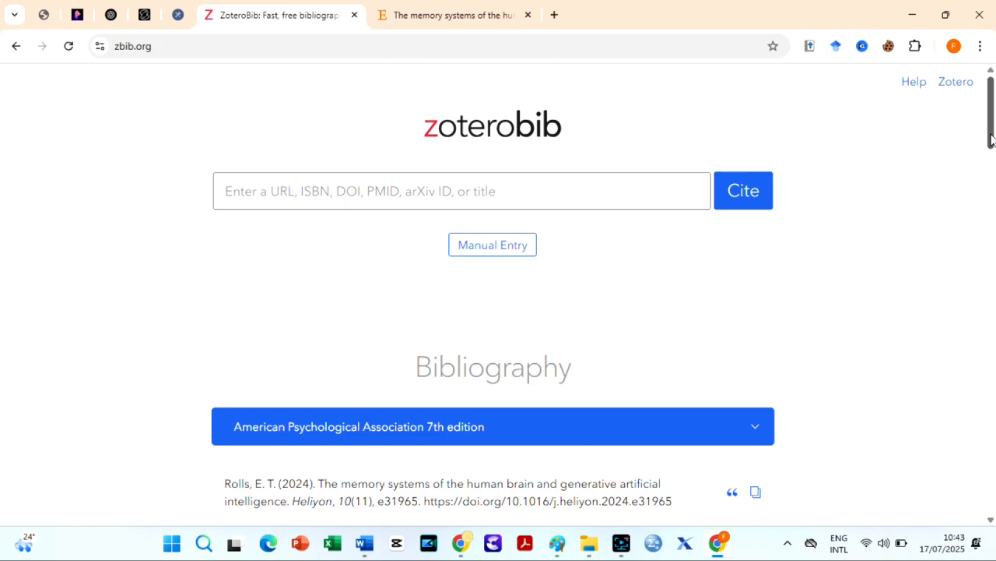
{"action": "scroll", "scroll_direction": "down", "scroll_amount": 3}
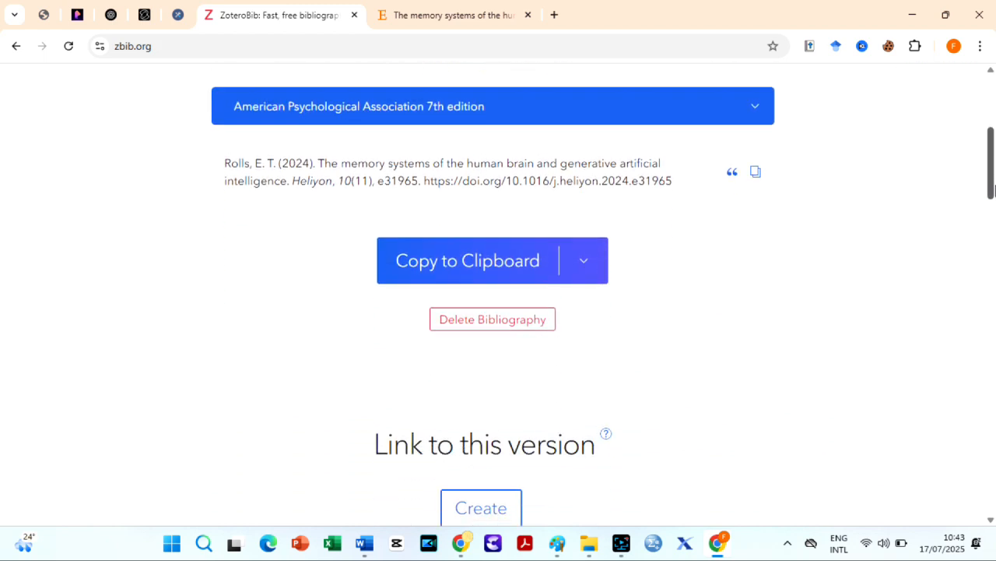
{"action": "scroll", "scroll_direction": "up", "scroll_amount": 3}
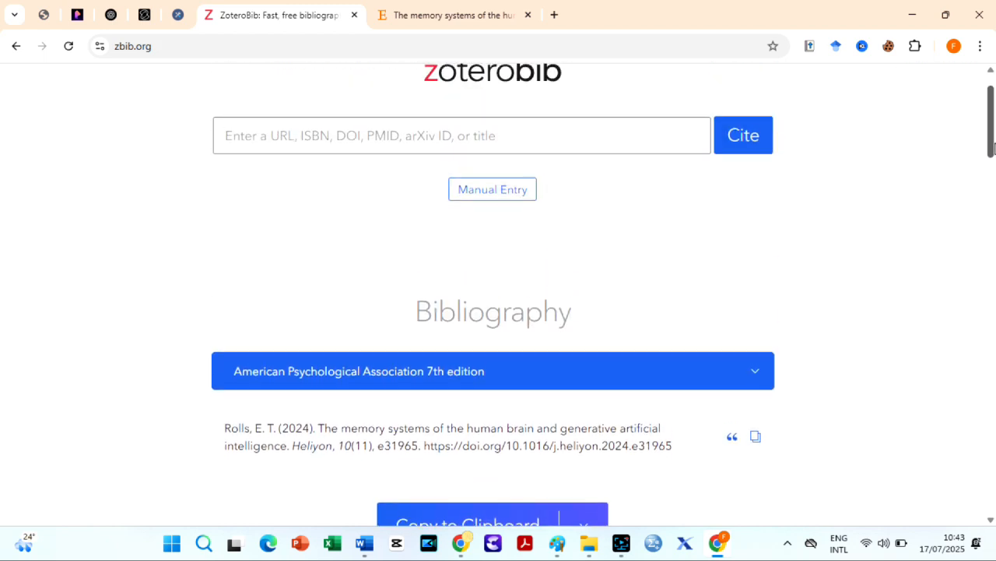
{"action": "left_click", "coordinate": [492, 189]}
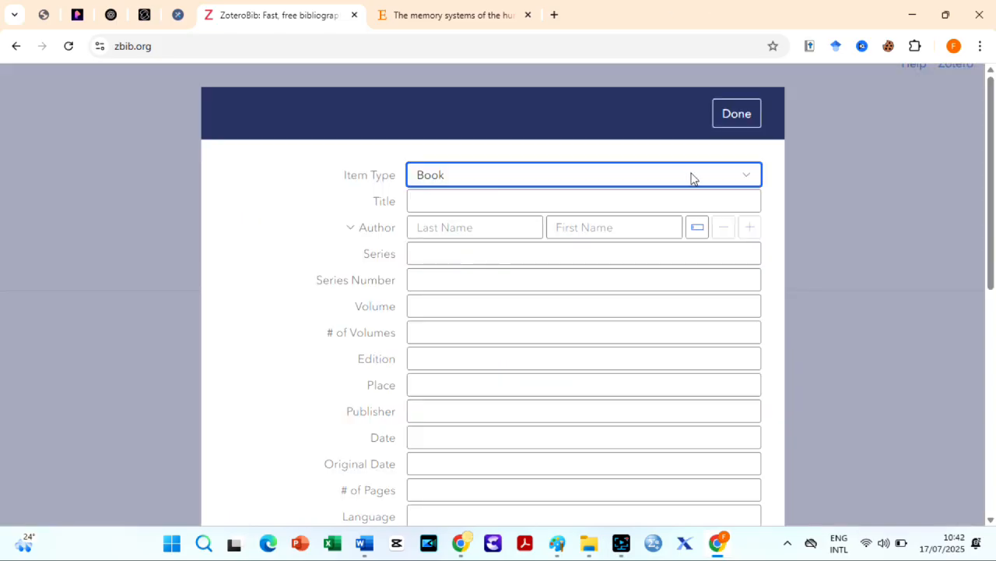
{"action": "mouse_move", "coordinate": [755, 103]}
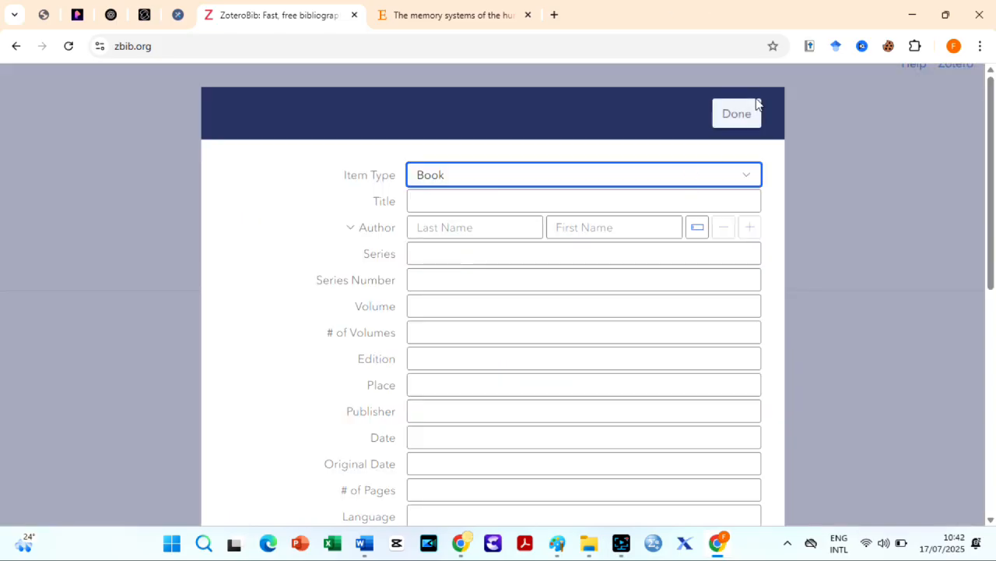
{"action": "mouse_move", "coordinate": [737, 113]}
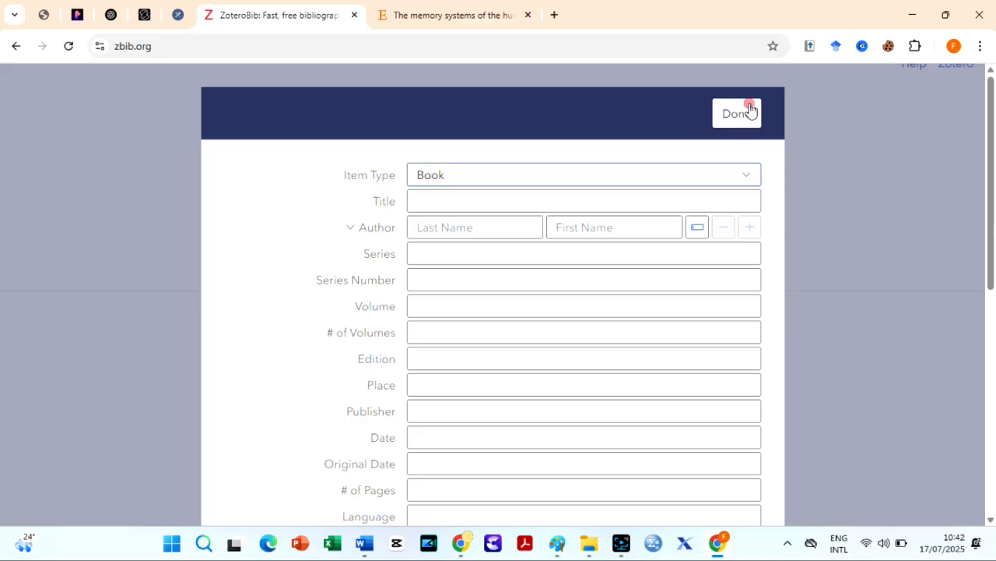
{"action": "left_click", "coordinate": [737, 113]}
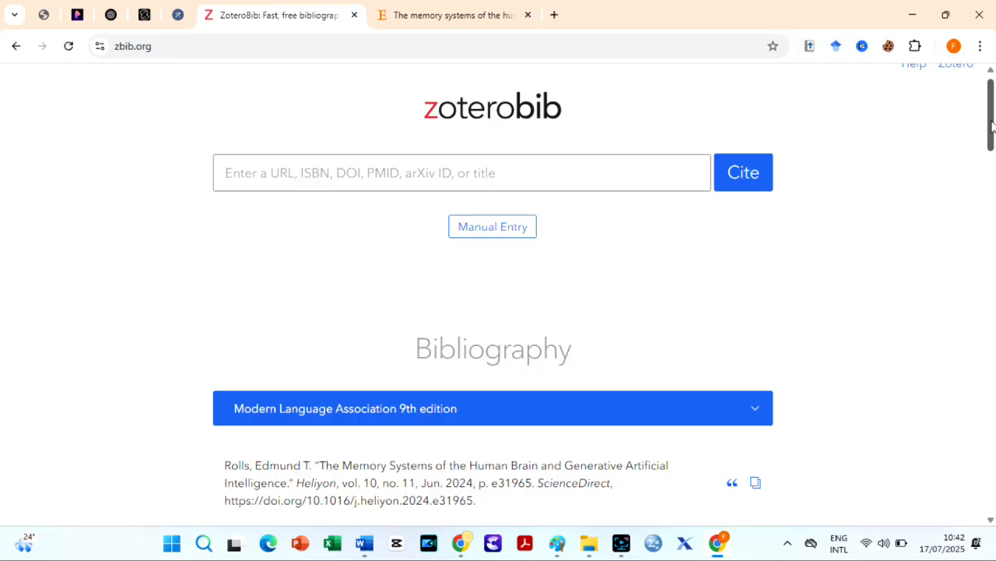
{"action": "scroll", "scroll_direction": "up", "scroll_amount": 3}
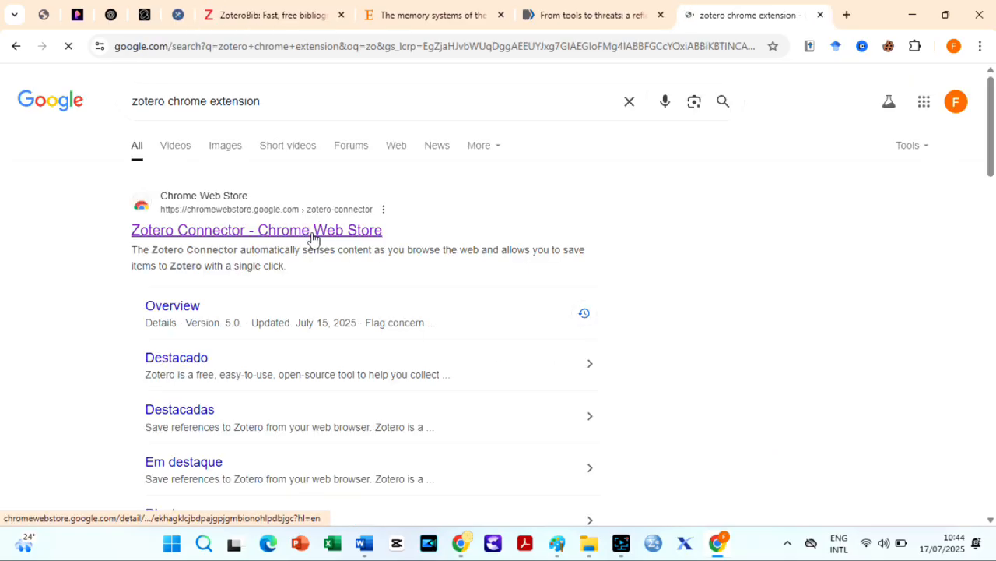
- View the Zotero Connector store page and the PubMed Central article, then go to QuillBot
{"action": "left_click", "coordinate": [255, 230]}
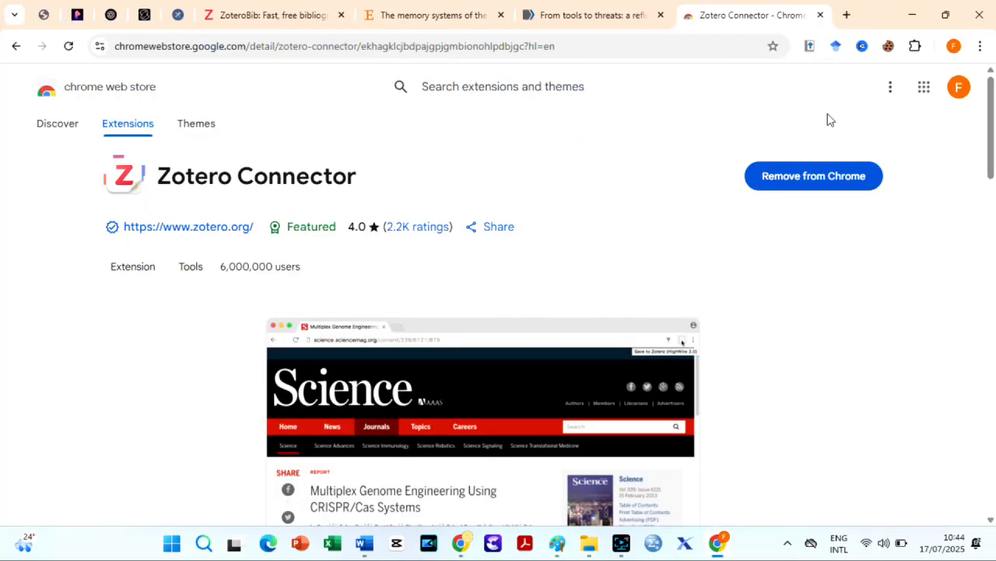
{"action": "left_click", "coordinate": [591, 14]}
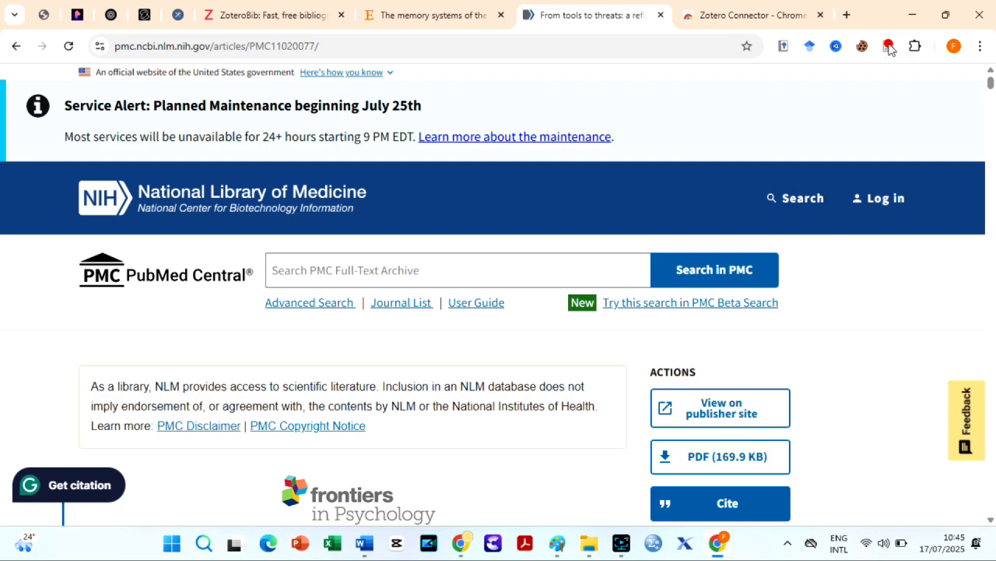
{"action": "left_click", "coordinate": [888, 46]}
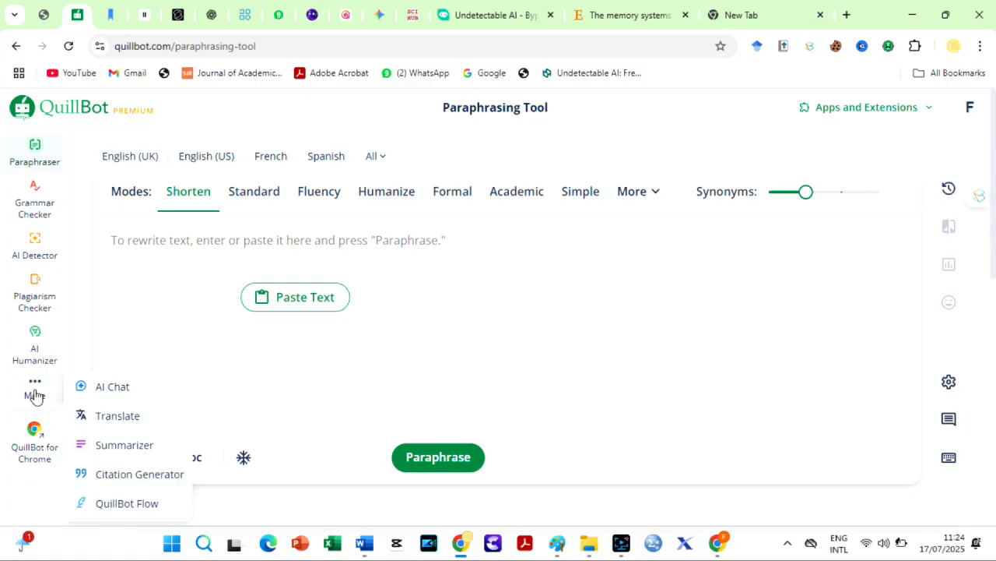
{"action": "mouse_move", "coordinate": [155, 397]}
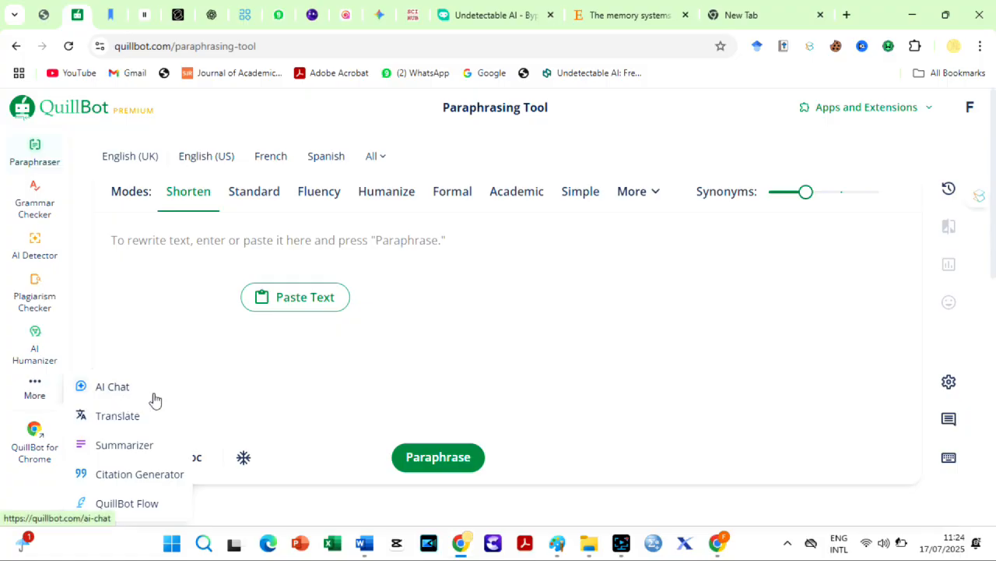
{"action": "mouse_move", "coordinate": [154, 420]}
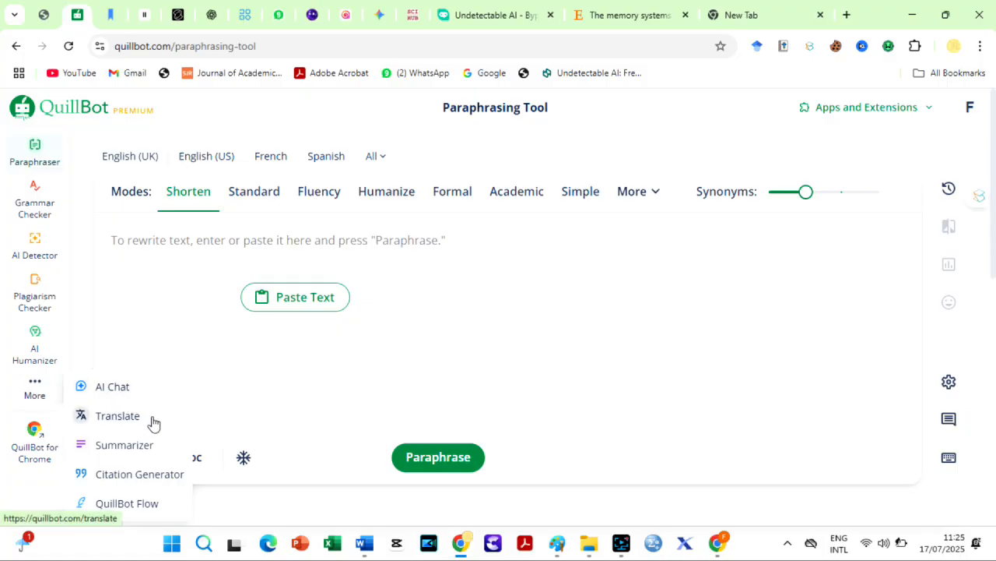
{"action": "mouse_move", "coordinate": [130, 479]}
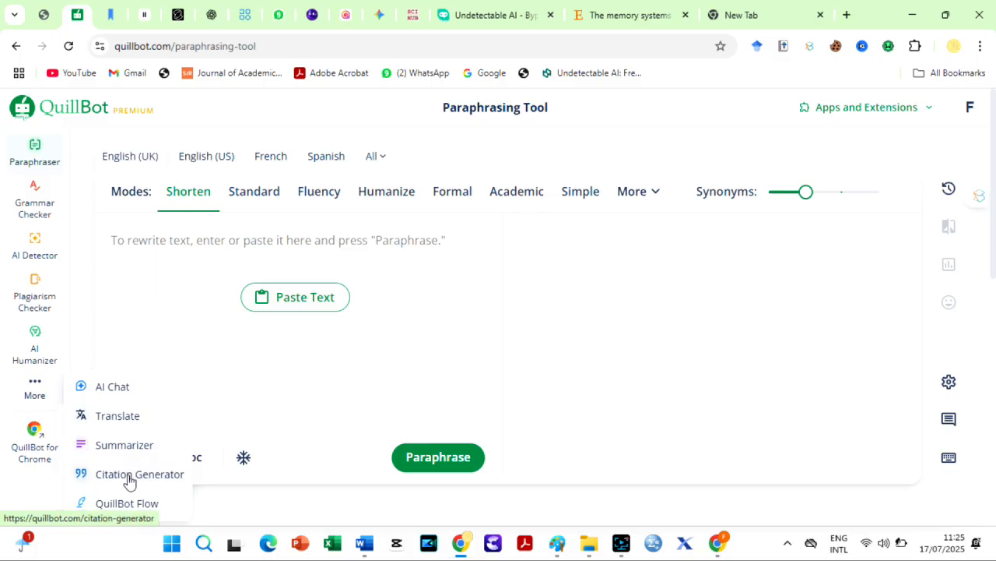
- Open QuillBot's Citation Generator, then return to the ScienceDirect memory systems article
{"action": "left_click", "coordinate": [140, 474]}
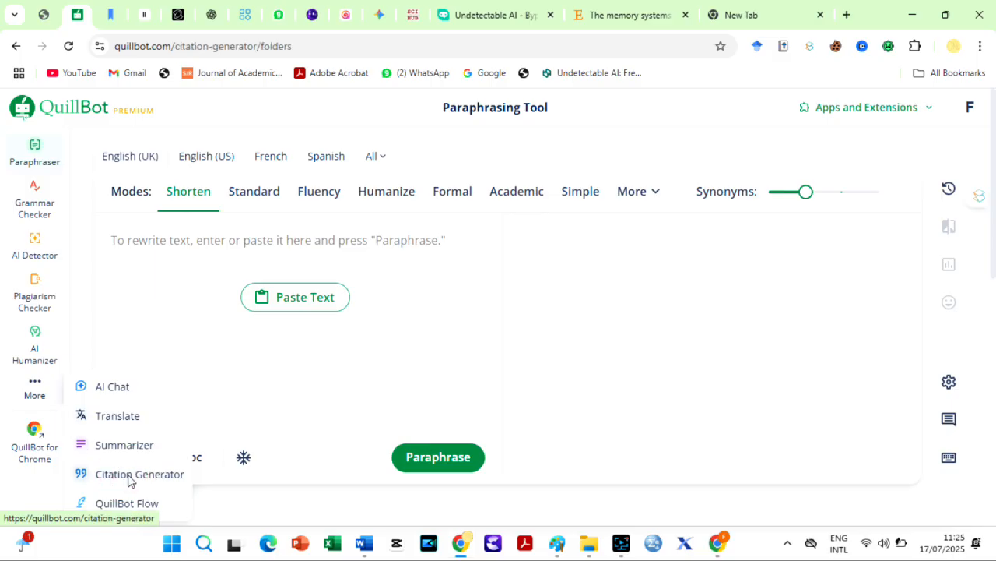
{"action": "left_click", "coordinate": [139, 473]}
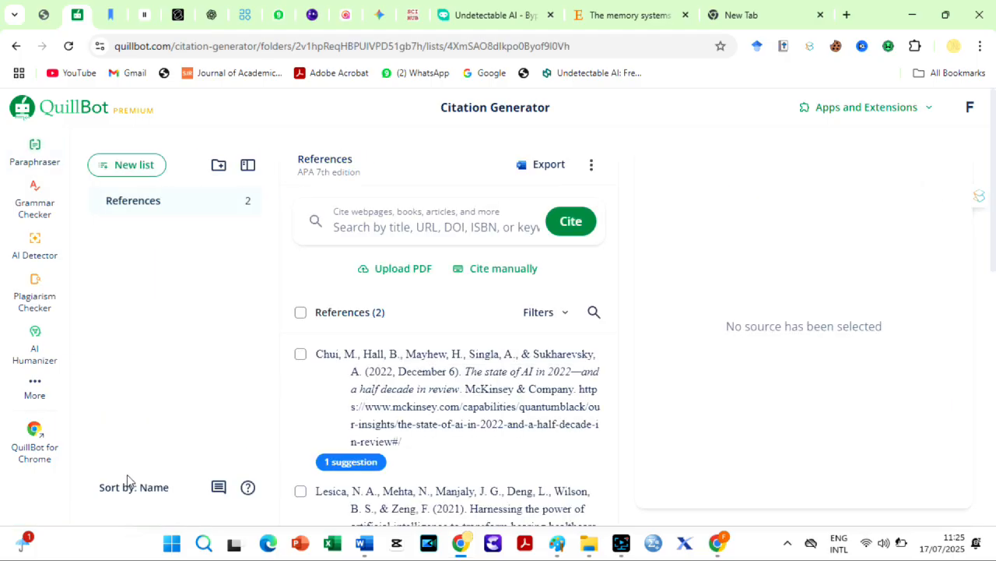
{"action": "mouse_move", "coordinate": [475, 102]}
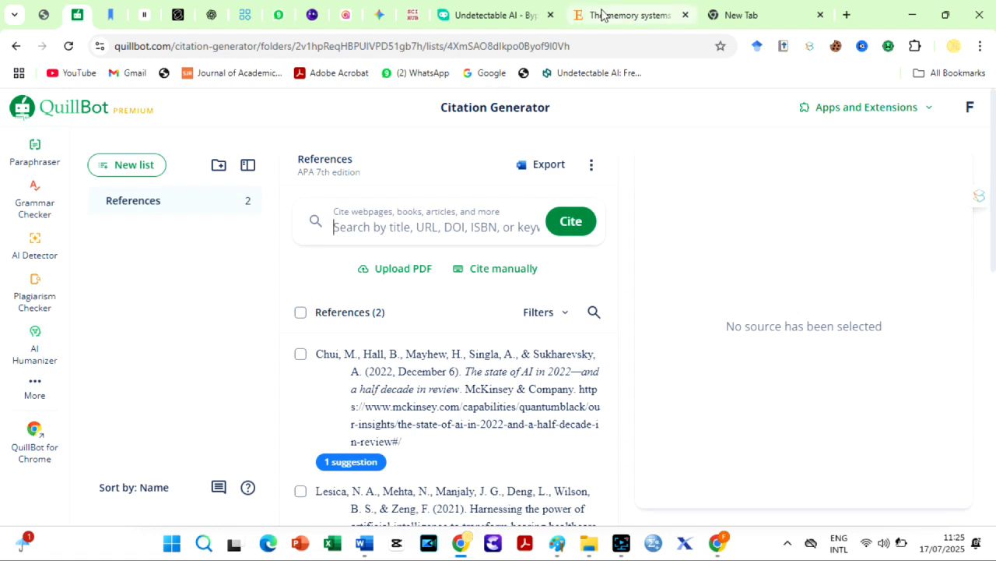
{"action": "mouse_move", "coordinate": [402, 269]}
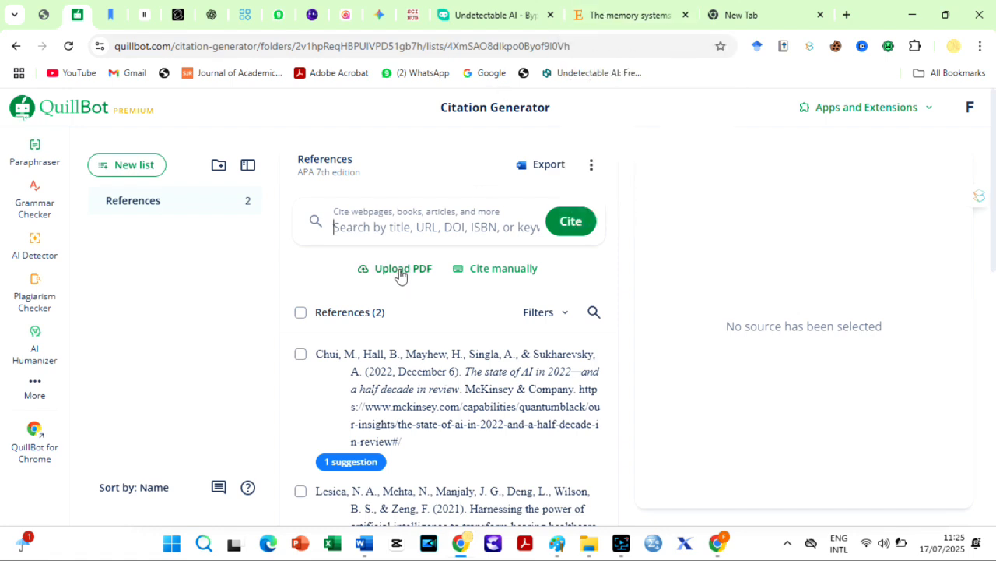
{"action": "mouse_move", "coordinate": [489, 278]}
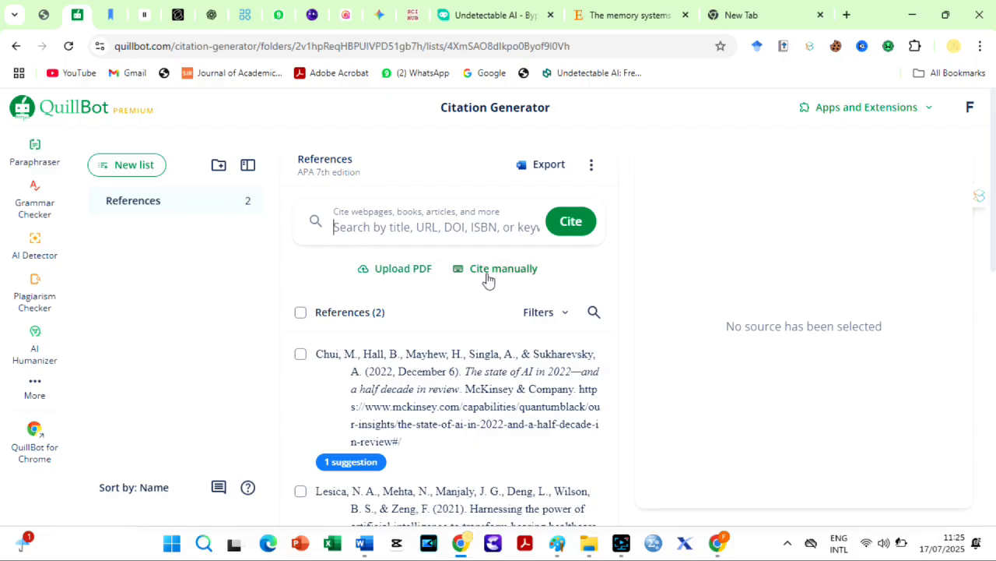
{"action": "mouse_move", "coordinate": [589, 145]}
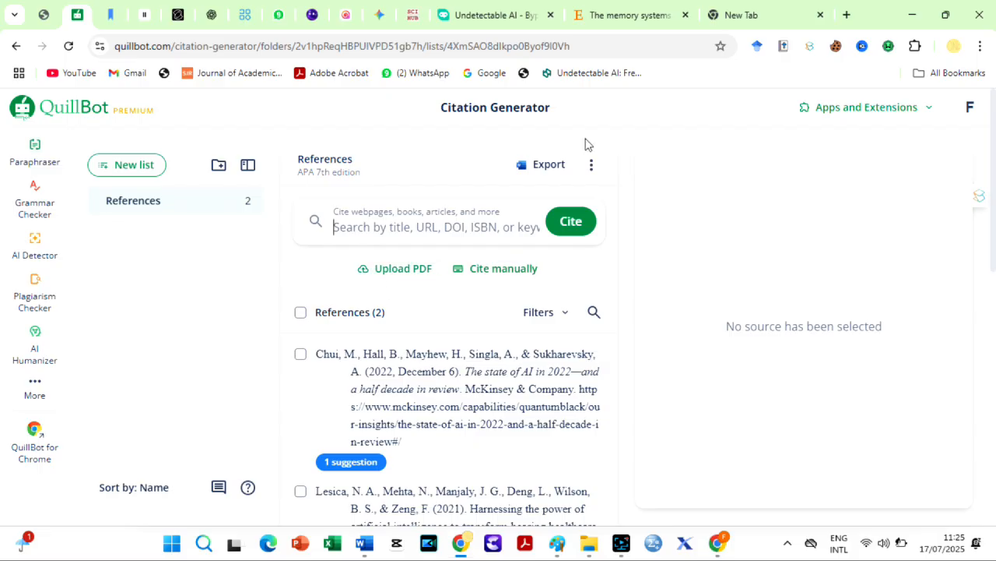
{"action": "left_click", "coordinate": [622, 15]}
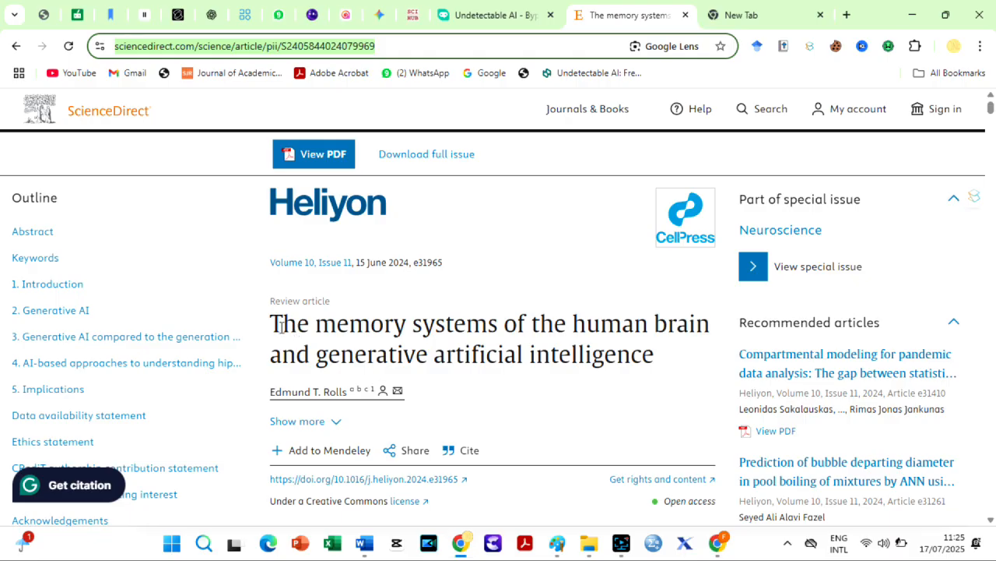
- Cite the Rolls 2024 Heliyon article in QuillBot using its copied title
{"action": "left_click_drag", "start_coordinate": [273, 322], "coordinate": [447, 322]}
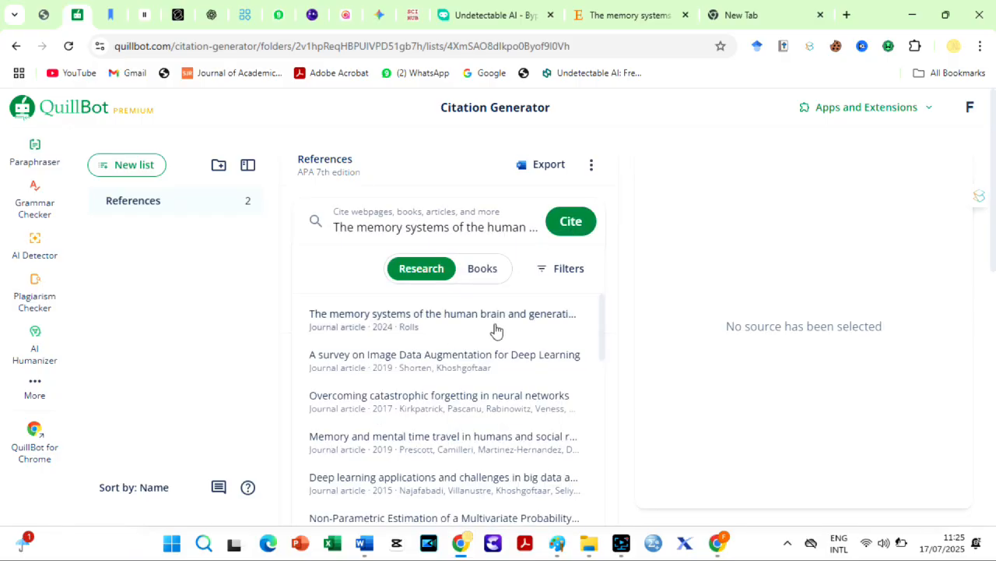
{"action": "left_click", "coordinate": [442, 313]}
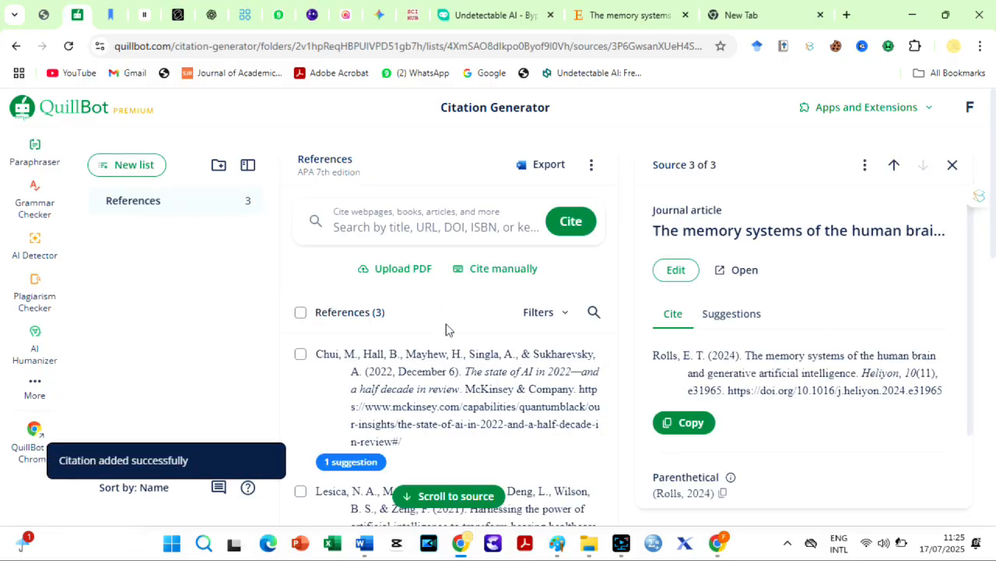
{"action": "scroll", "scroll_direction": "down", "scroll_amount": 3}
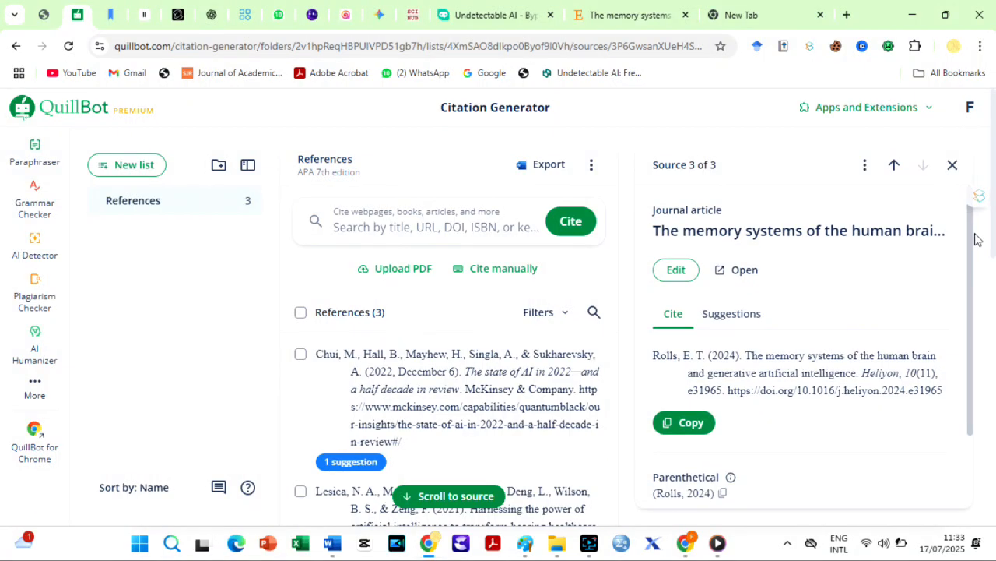
{"action": "mouse_move", "coordinate": [770, 162]}
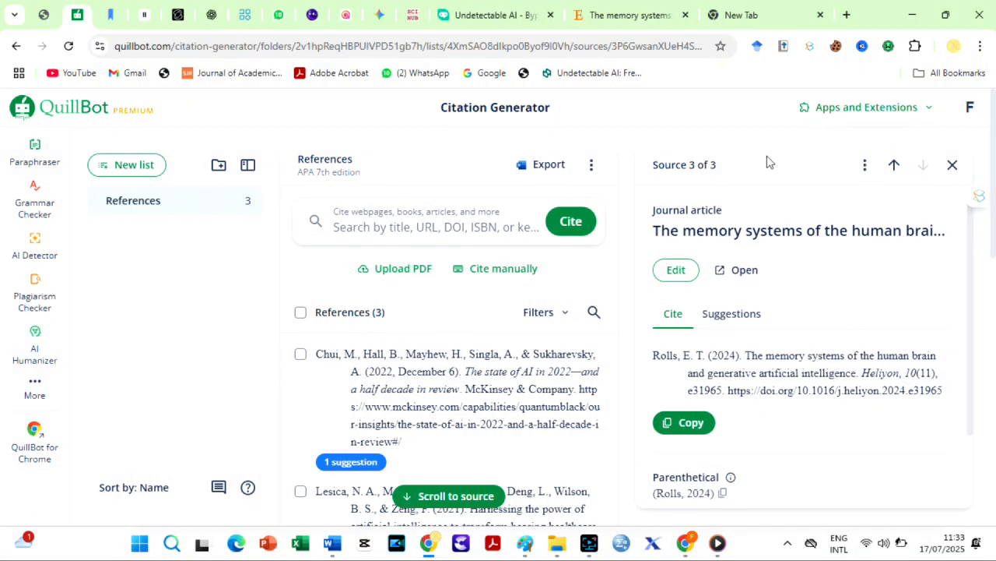
{"action": "left_click", "coordinate": [865, 164]}
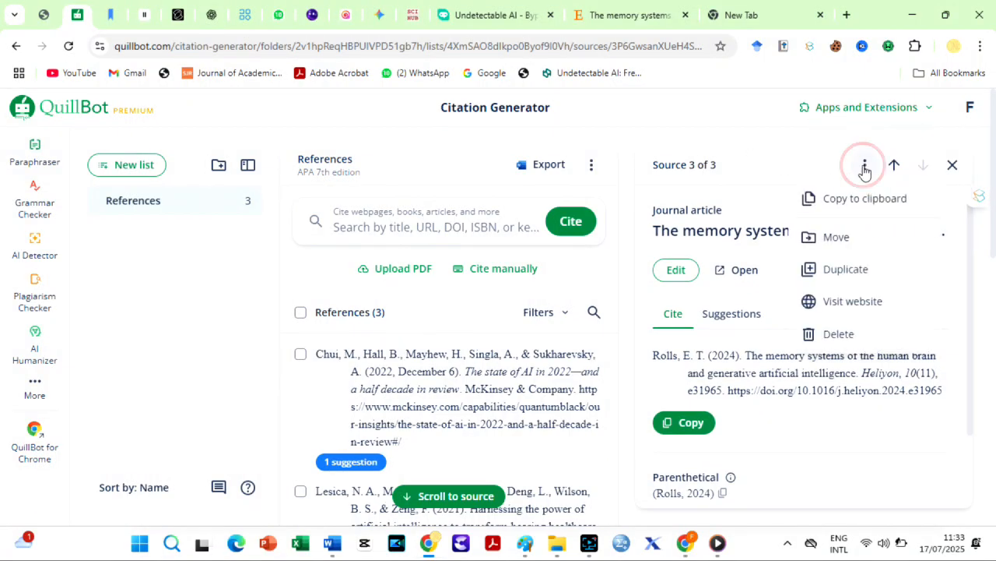
{"action": "mouse_move", "coordinate": [839, 241]}
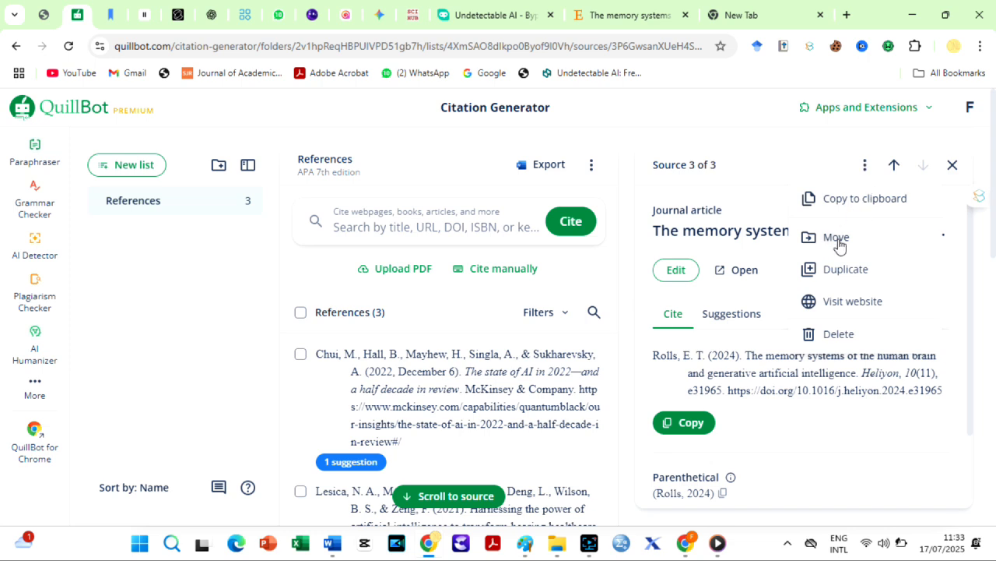
{"action": "left_click", "coordinate": [835, 236]}
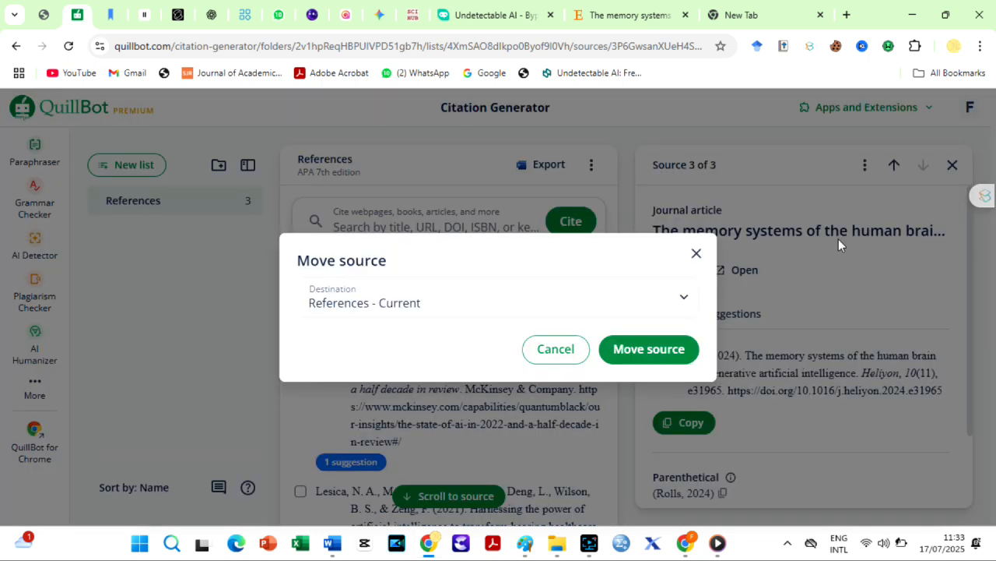
{"action": "left_click", "coordinate": [498, 302]}
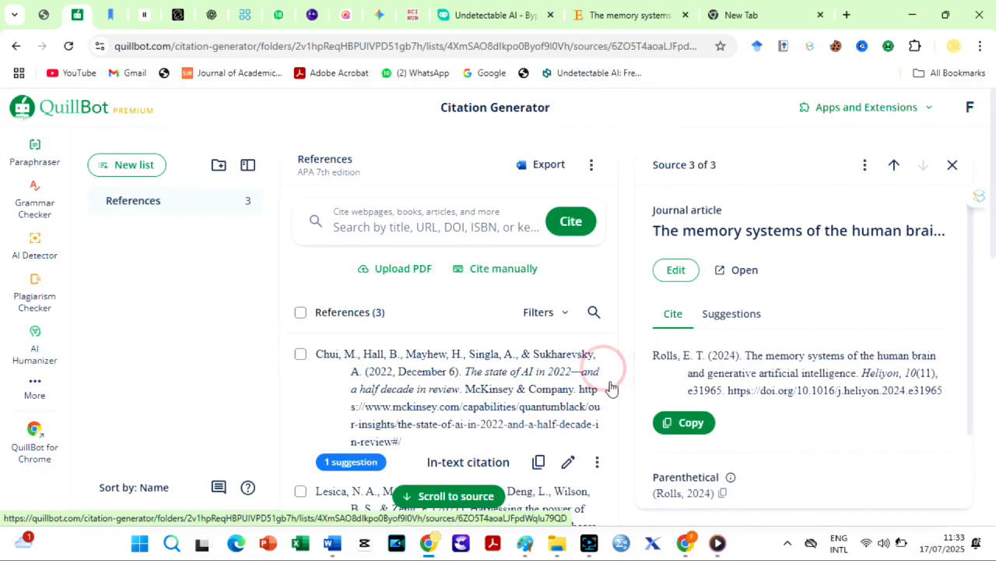
{"action": "scroll", "scroll_direction": "down", "scroll_amount": 3}
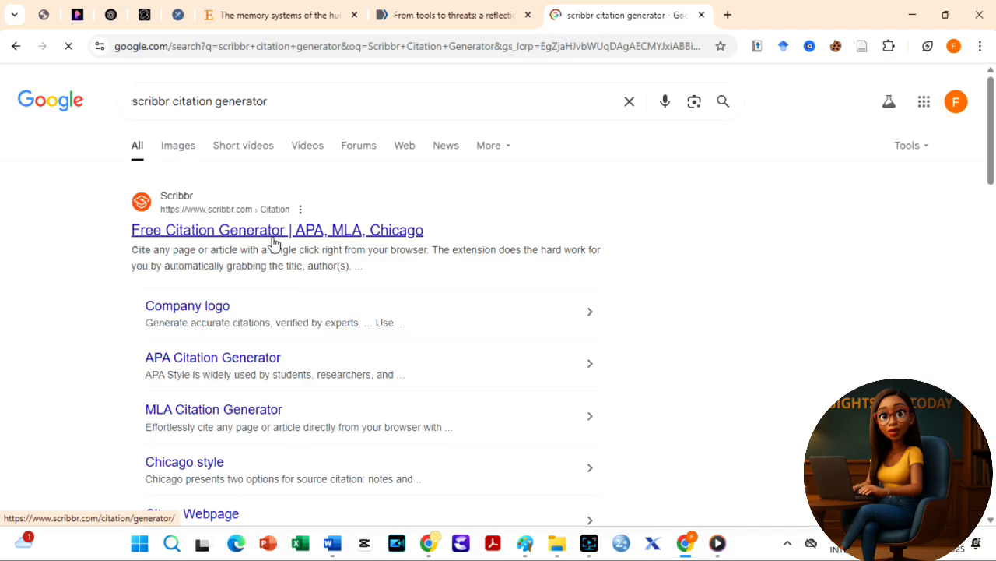
- Open Scribbr from the results and cite the Rolls 2024 article by its title
{"action": "left_click", "coordinate": [277, 229]}
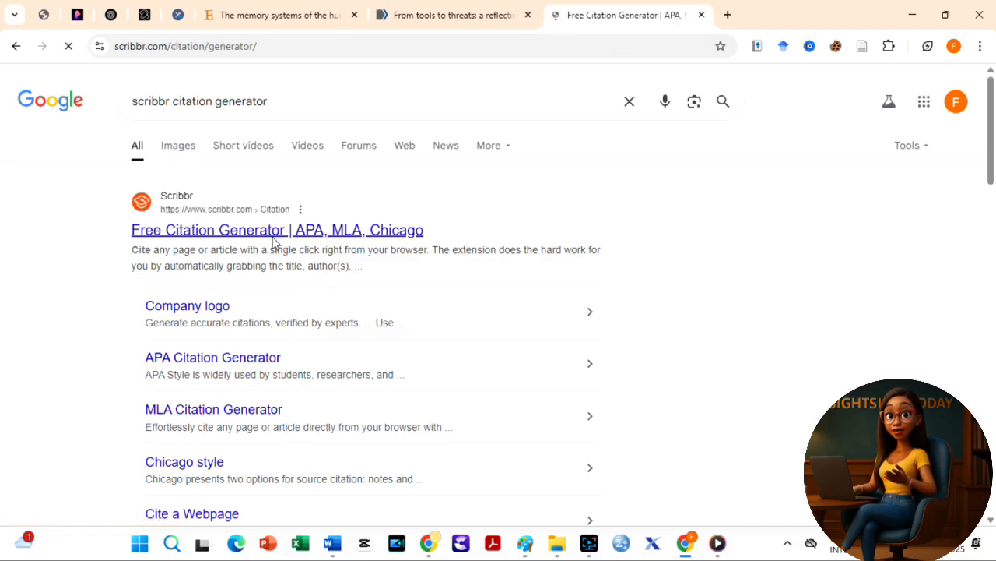
{"action": "left_click", "coordinate": [277, 230]}
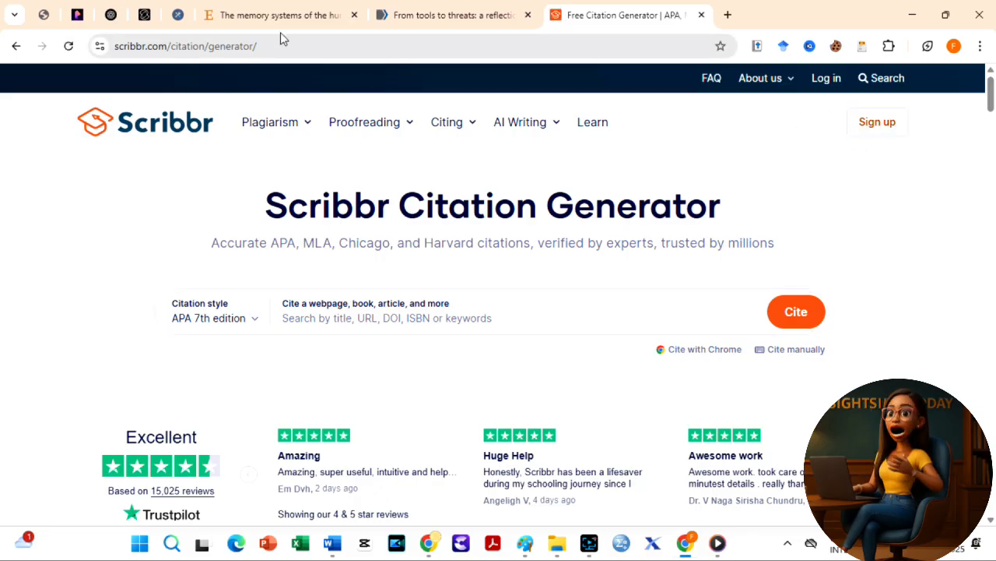
{"action": "left_click", "coordinate": [272, 14]}
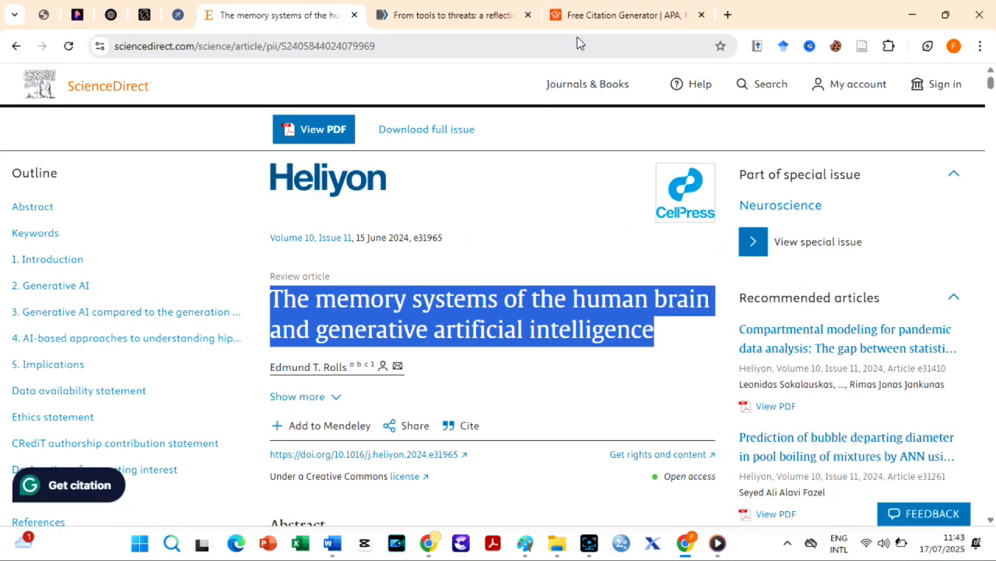
{"action": "left_click", "coordinate": [626, 14]}
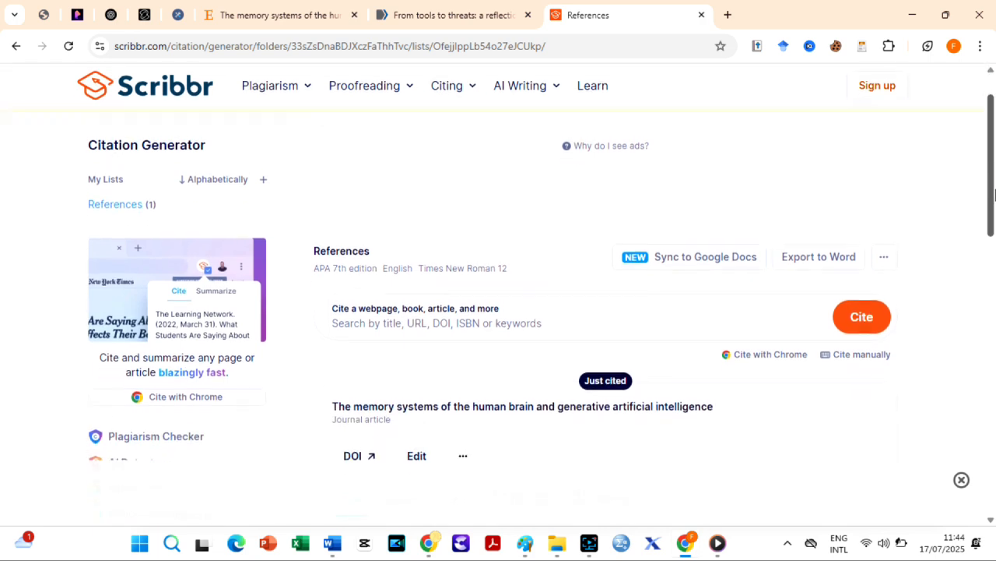
{"action": "scroll", "scroll_direction": "down", "scroll_amount": 3}
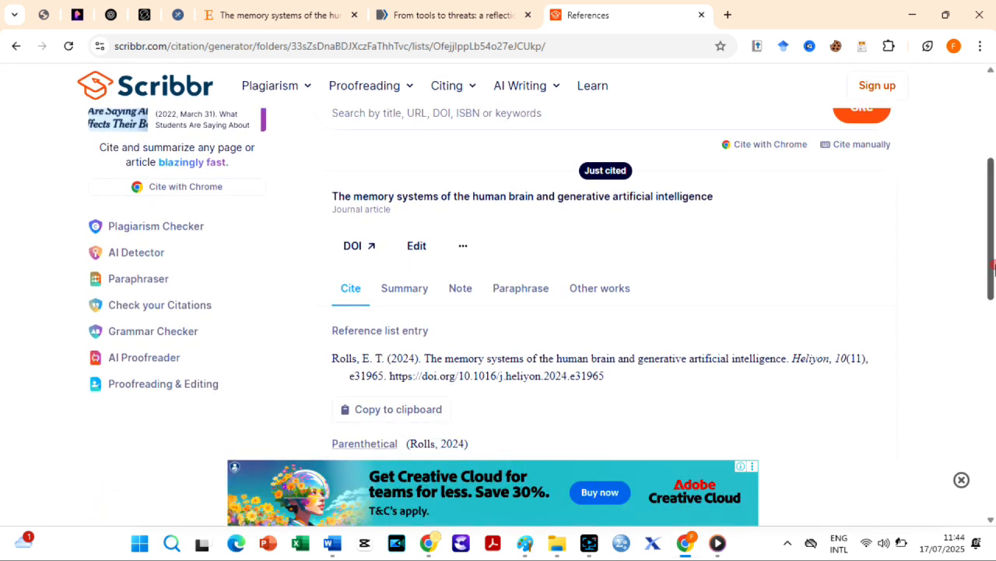
{"action": "scroll", "scroll_direction": "down", "scroll_amount": 3}
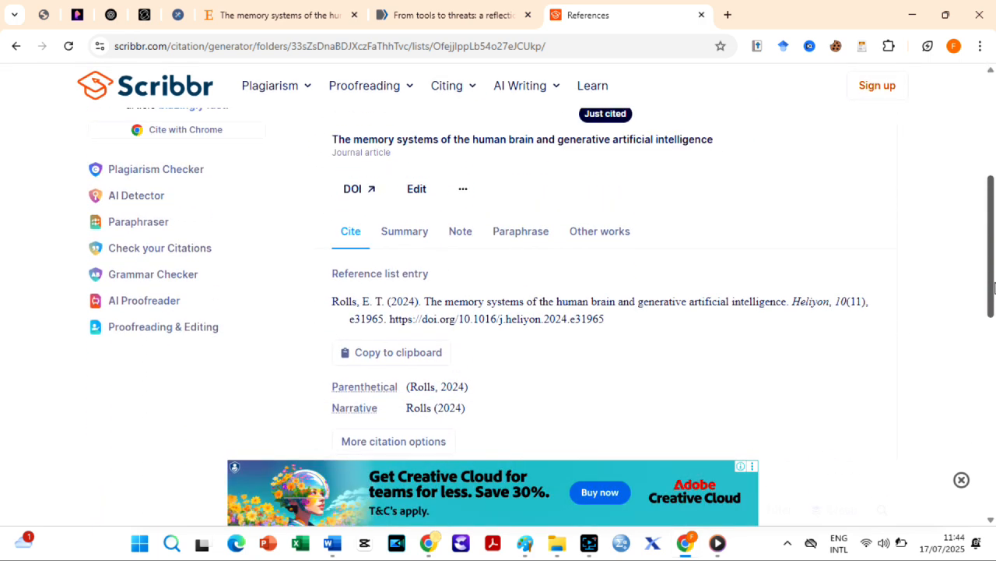
{"action": "scroll", "scroll_direction": "up", "scroll_amount": 3}
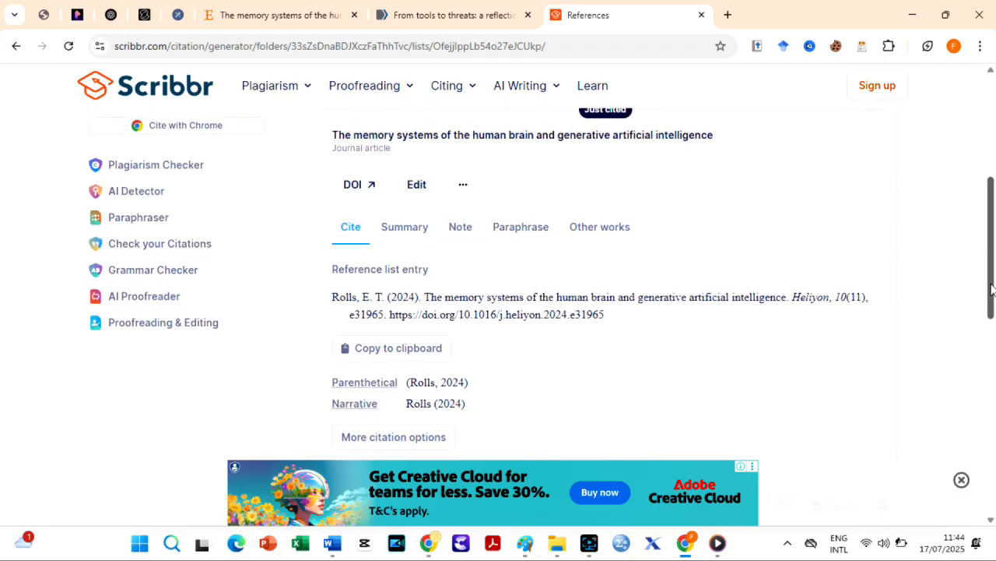
{"action": "scroll", "scroll_direction": "up", "scroll_amount": 3}
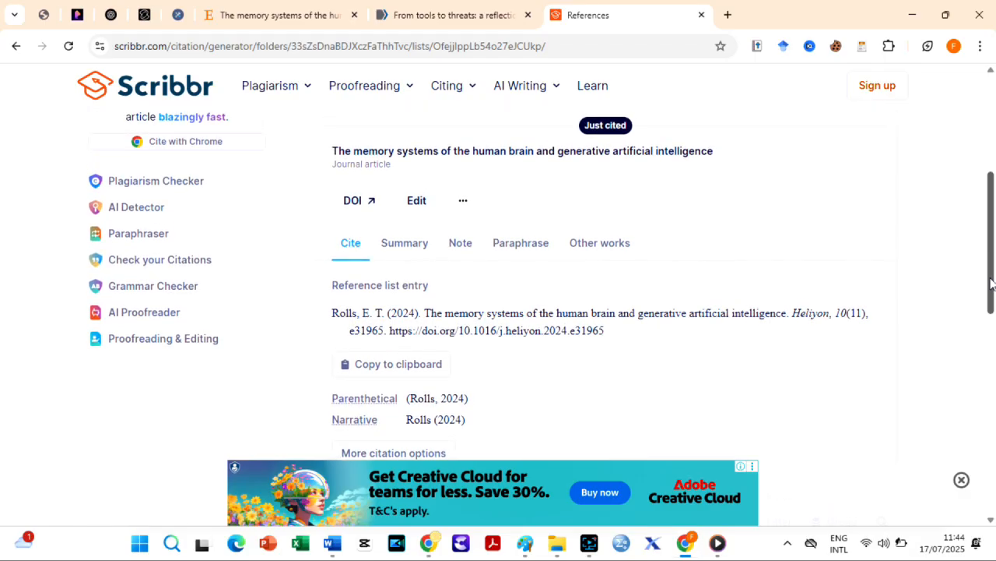
{"action": "scroll", "scroll_direction": "up", "scroll_amount": 3}
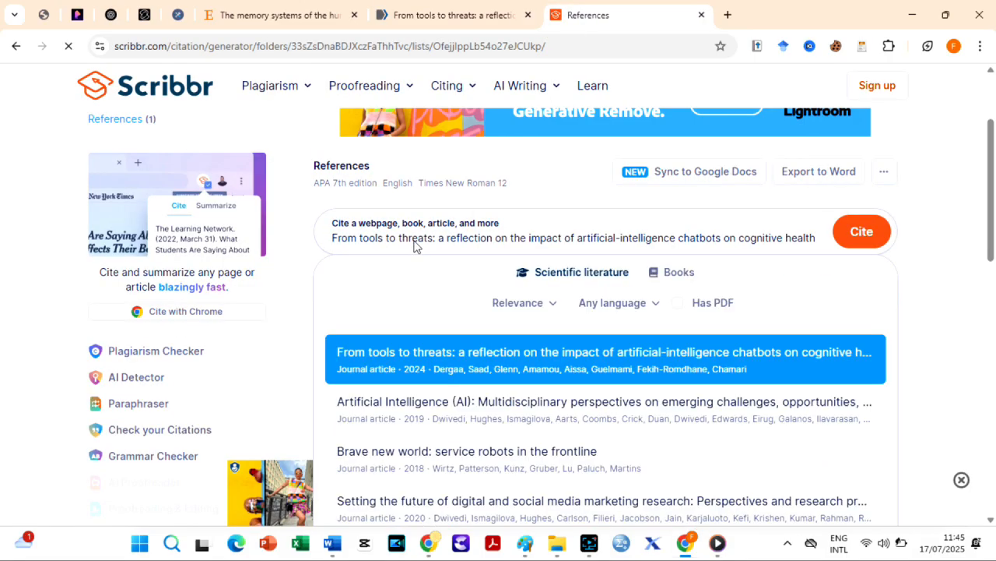
- Cite the top Dergaa et al. 2024 chatbot result and open the list's more actions
{"action": "left_click", "coordinate": [861, 230]}
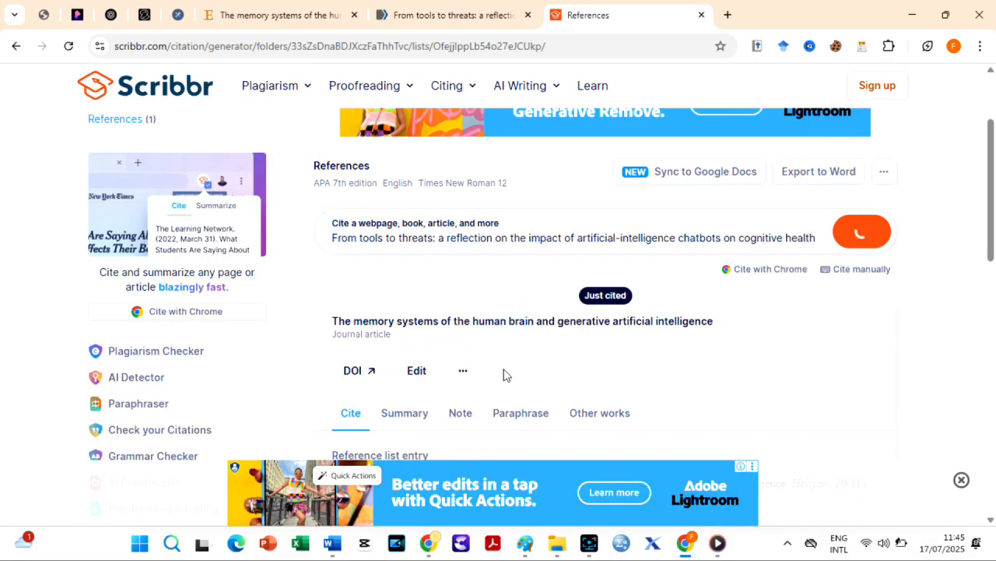
{"action": "scroll", "scroll_direction": "down", "scroll_amount": 3}
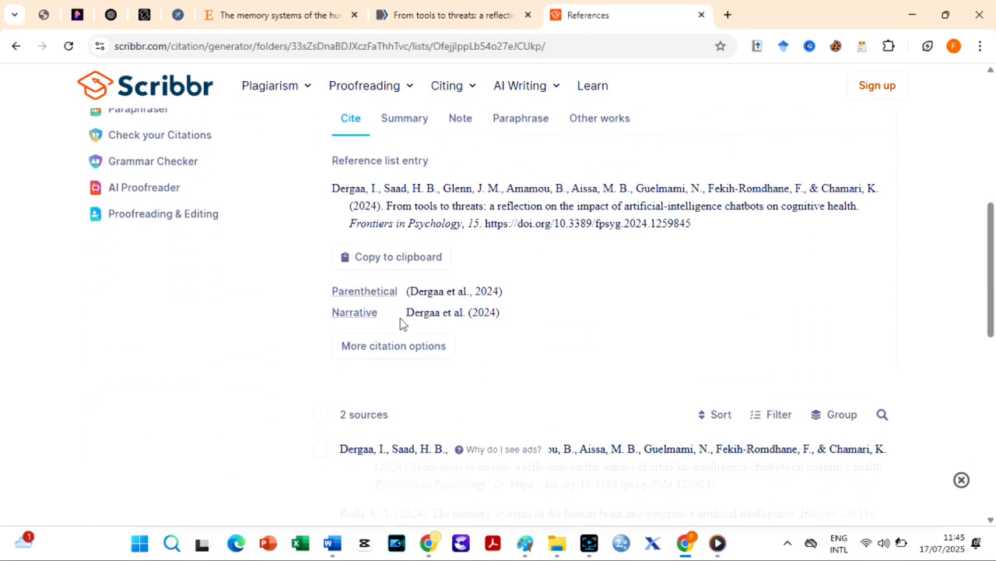
{"action": "scroll", "scroll_direction": "up", "scroll_amount": 3}
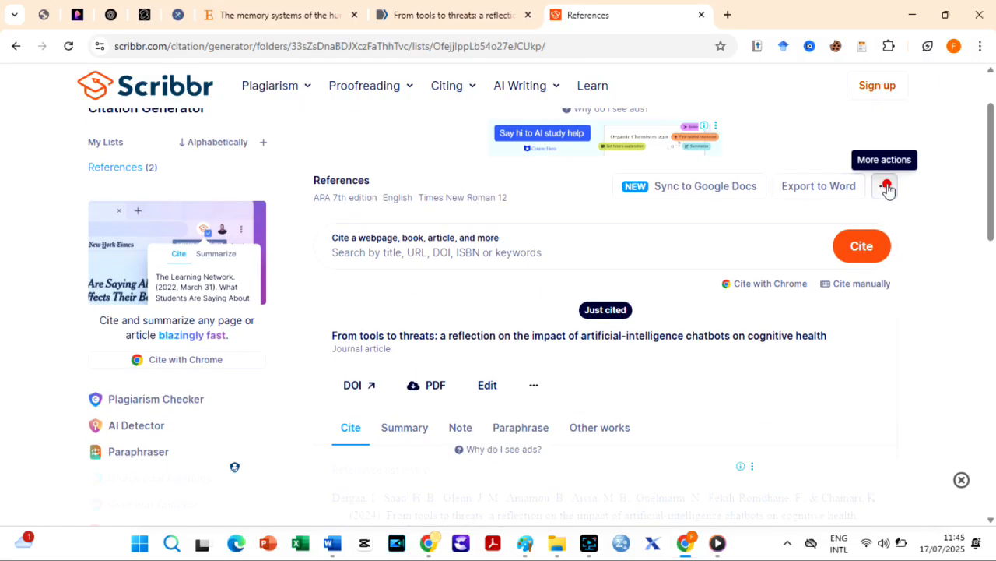
{"action": "left_click", "coordinate": [818, 186]}
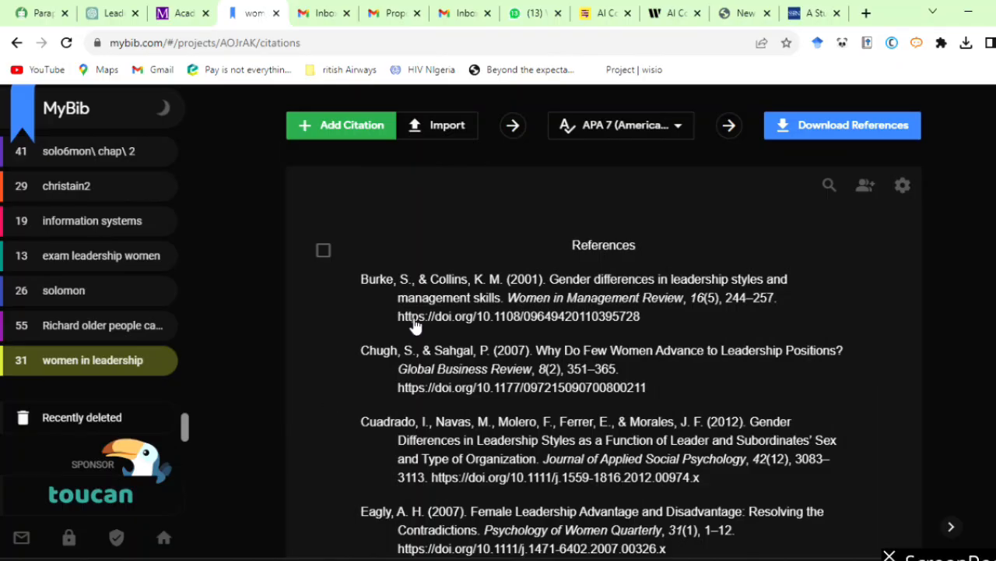
- Go to mybib.com and close the intro popup to reach 'My first project'
{"action": "left_click", "coordinate": [810, 13]}
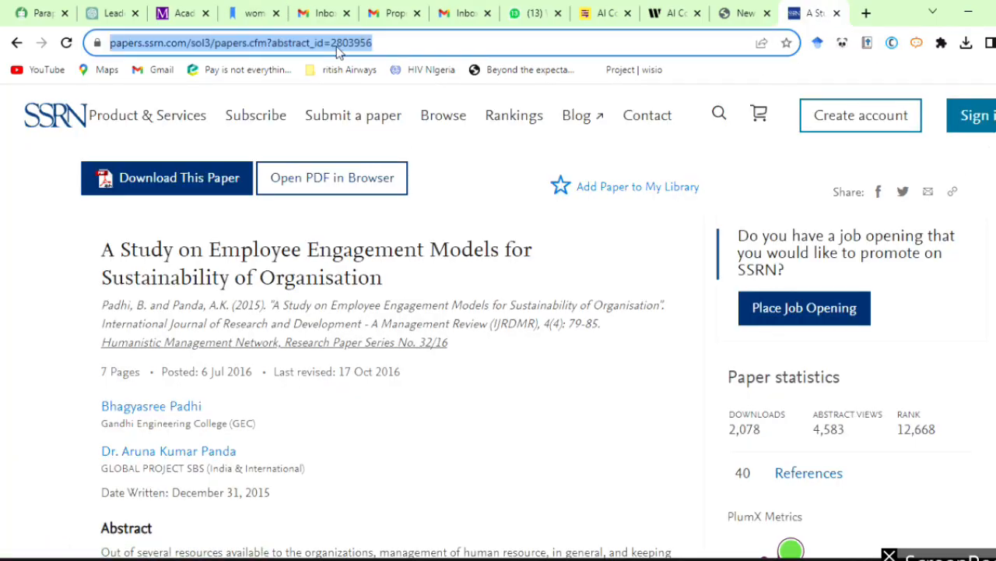
{"action": "left_click", "coordinate": [253, 13]}
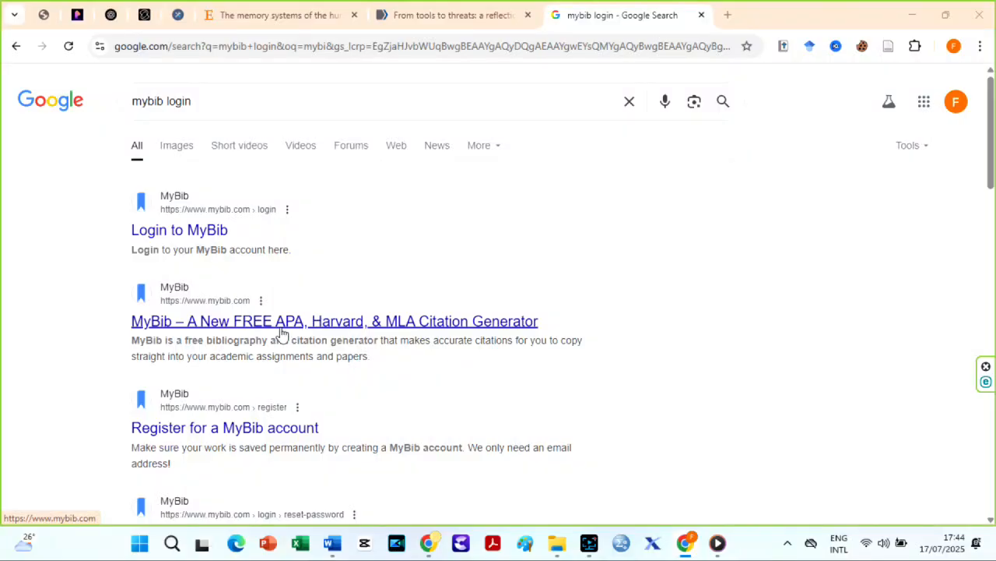
{"action": "left_click", "coordinate": [334, 321]}
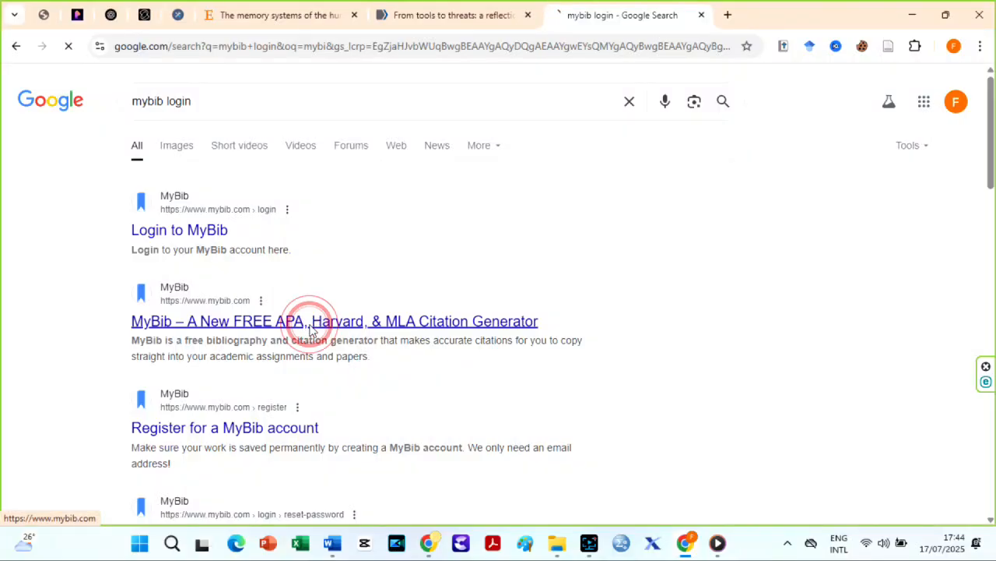
{"action": "left_click", "coordinate": [334, 320]}
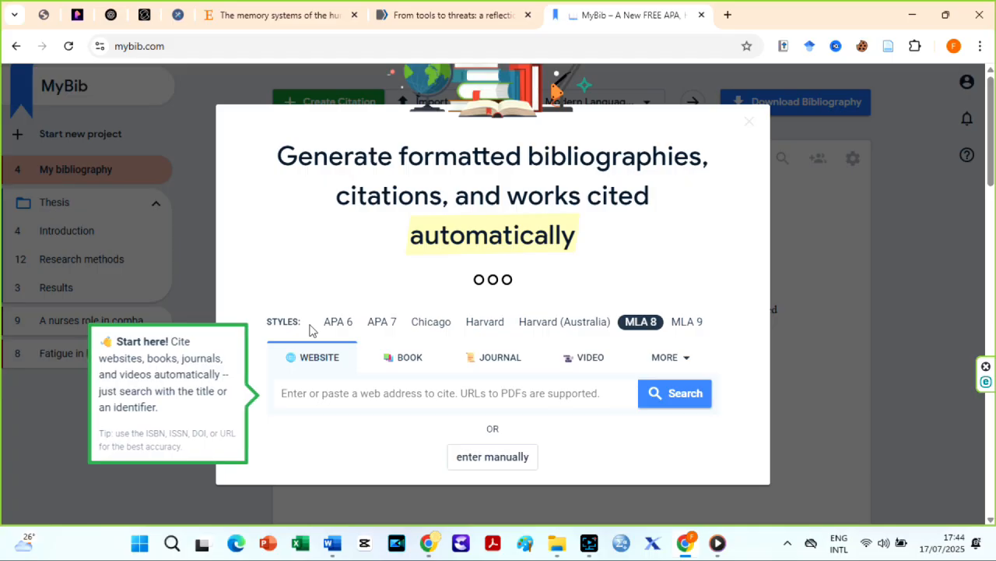
{"action": "mouse_move", "coordinate": [588, 421]}
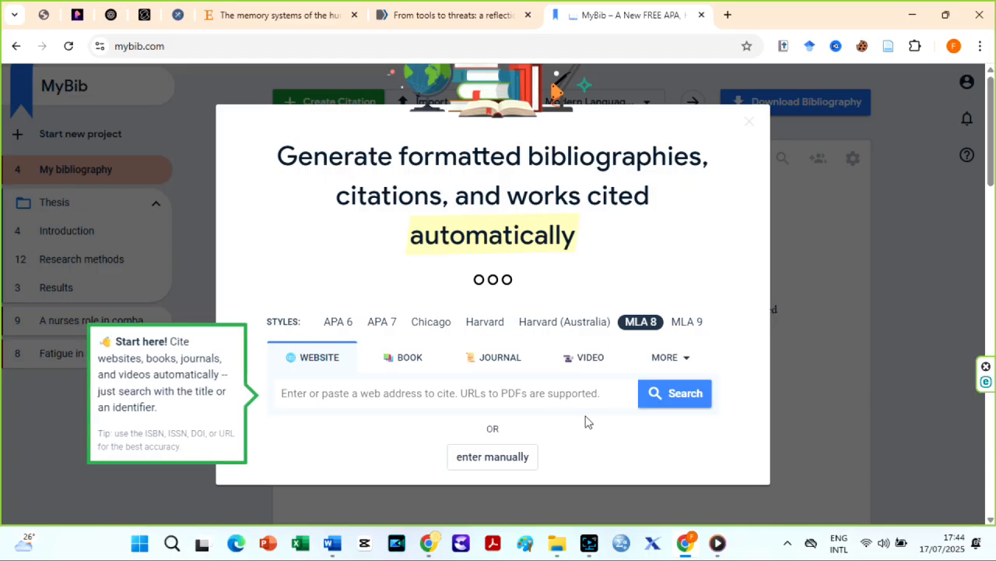
{"action": "left_click", "coordinate": [748, 122]}
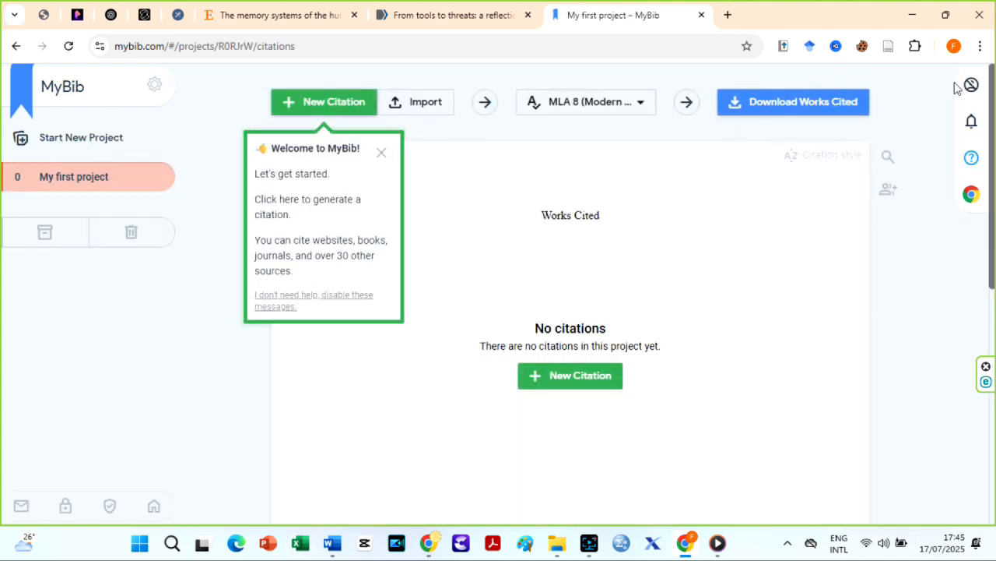
- Close MyBib's account menu and tip, set APA 7 style, and return to ScienceDirect
{"action": "left_click", "coordinate": [971, 84]}
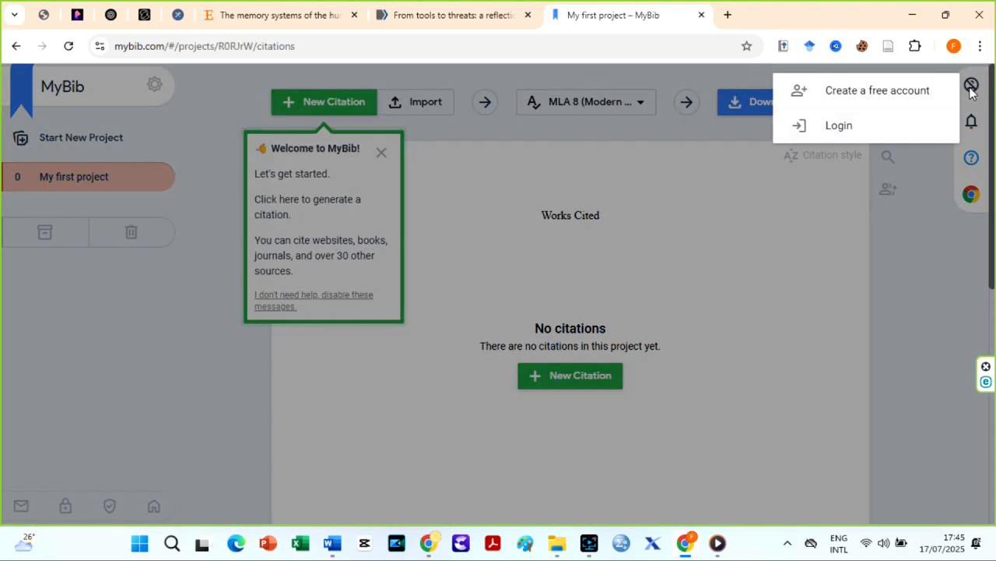
{"action": "mouse_move", "coordinate": [871, 97]}
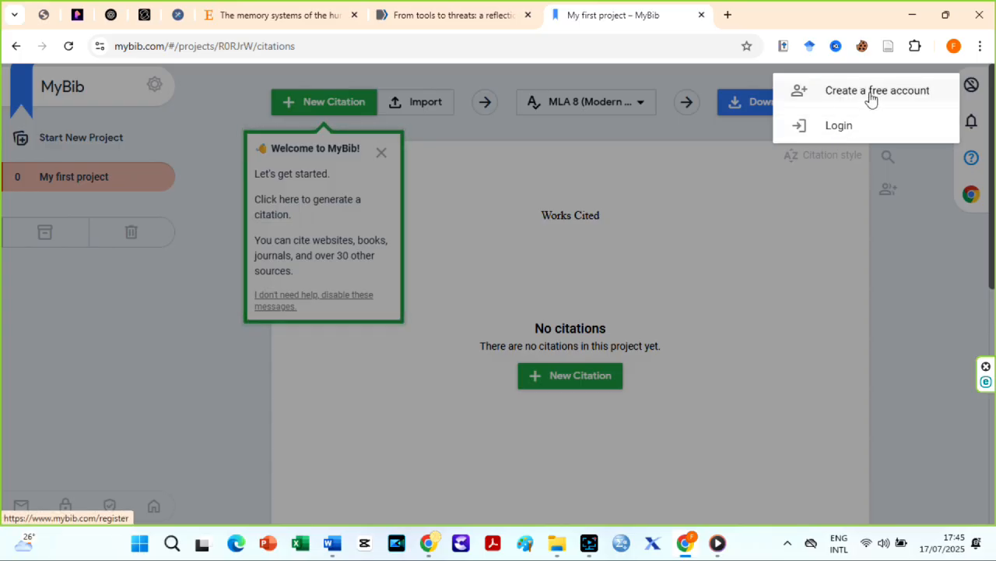
{"action": "mouse_move", "coordinate": [653, 167]}
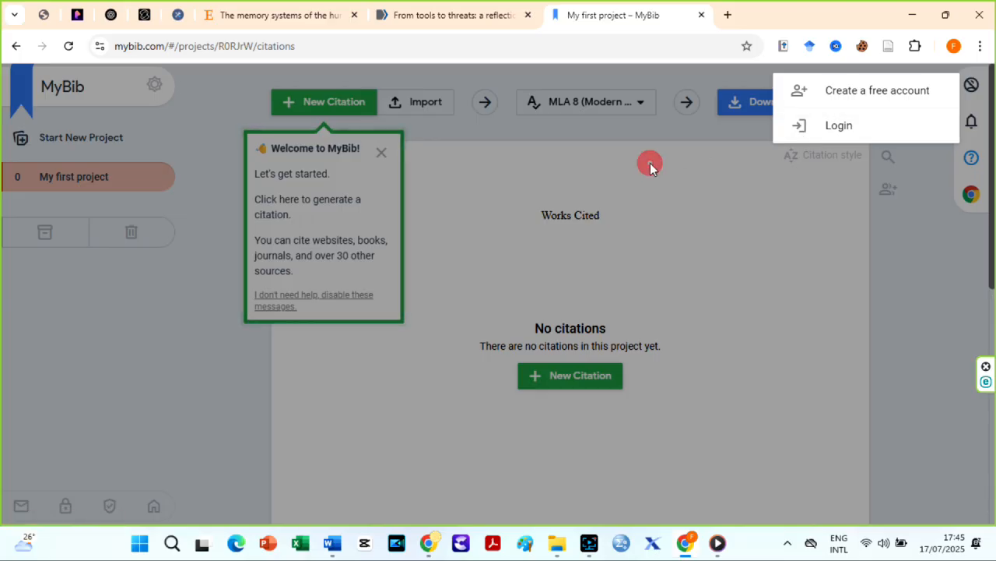
{"action": "left_click", "coordinate": [381, 152]}
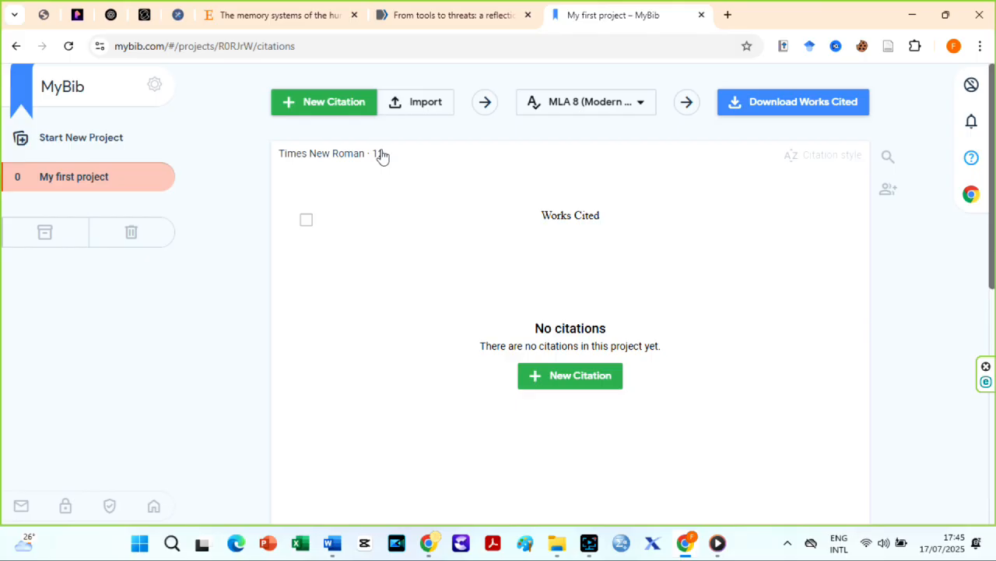
{"action": "mouse_move", "coordinate": [427, 148]}
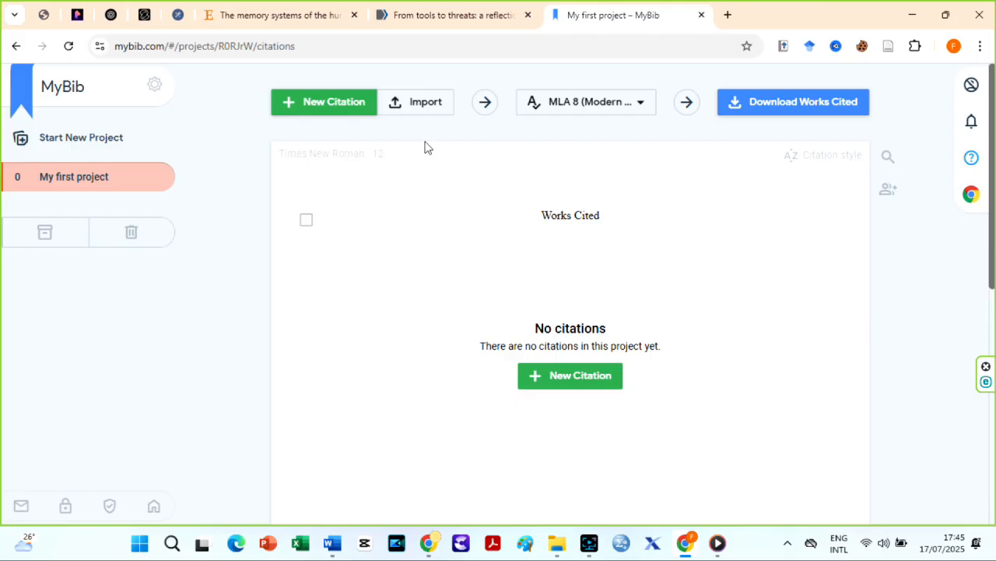
{"action": "mouse_move", "coordinate": [623, 102]}
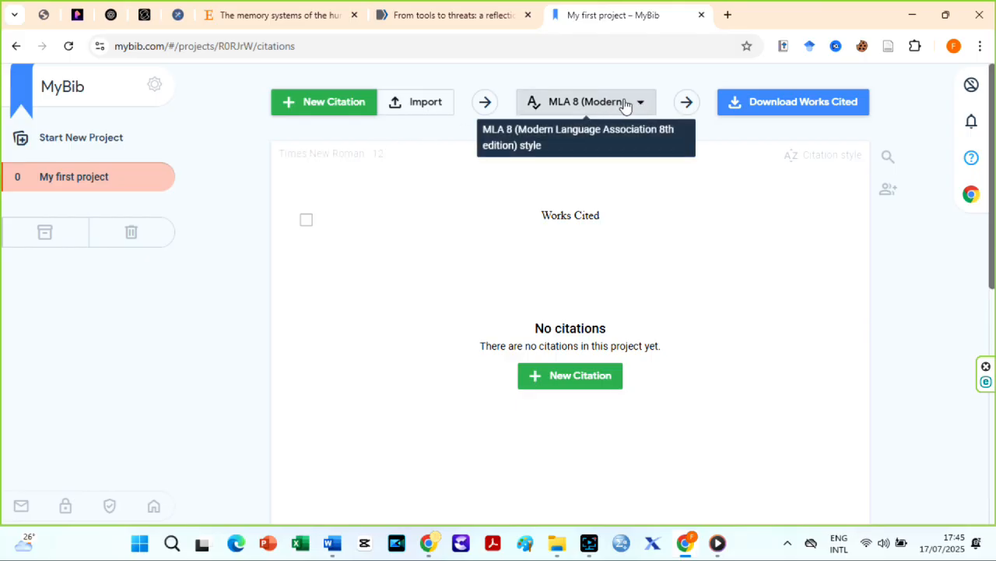
{"action": "left_click", "coordinate": [586, 102]}
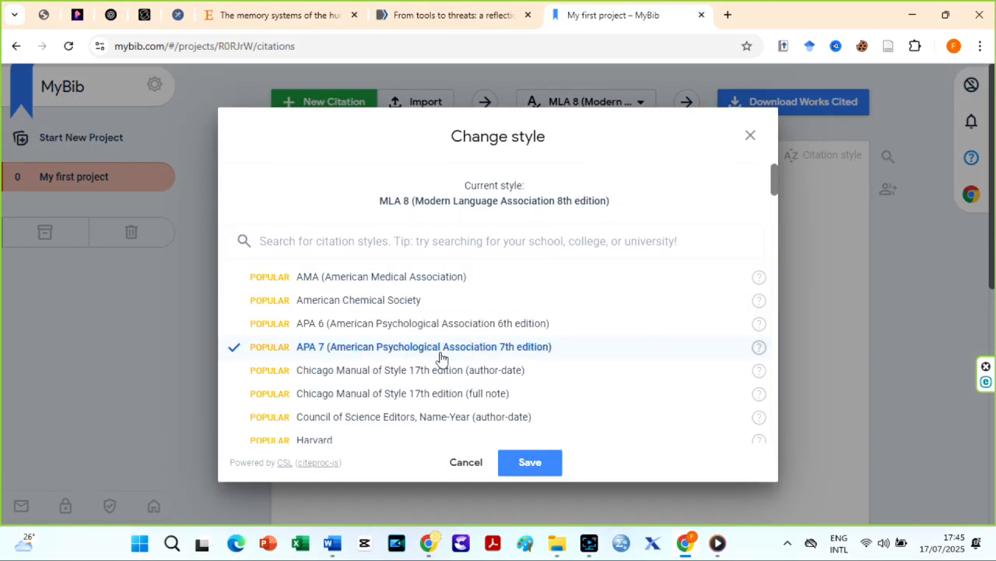
{"action": "scroll", "scroll_direction": "down", "scroll_amount": 3}
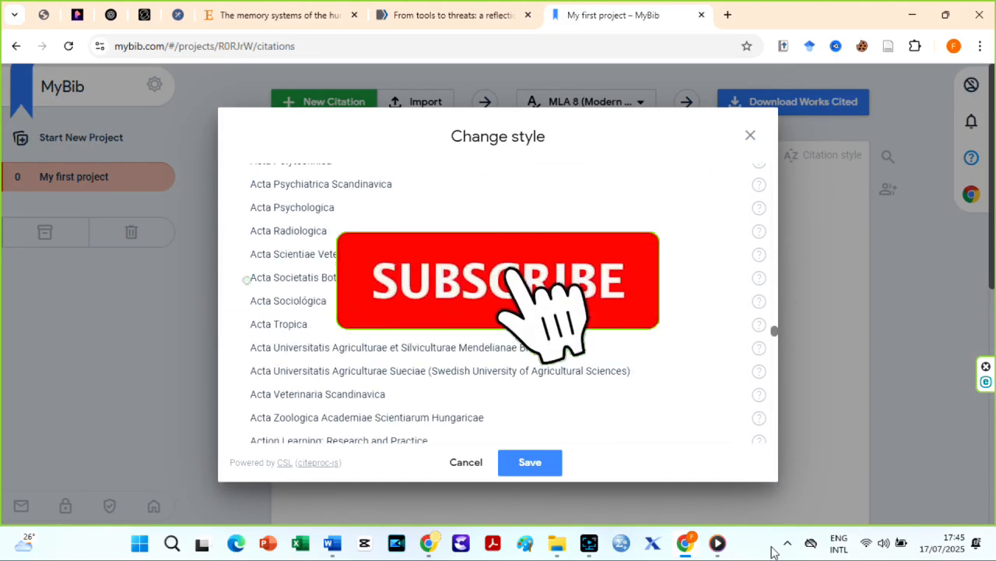
{"action": "left_click", "coordinate": [530, 462]}
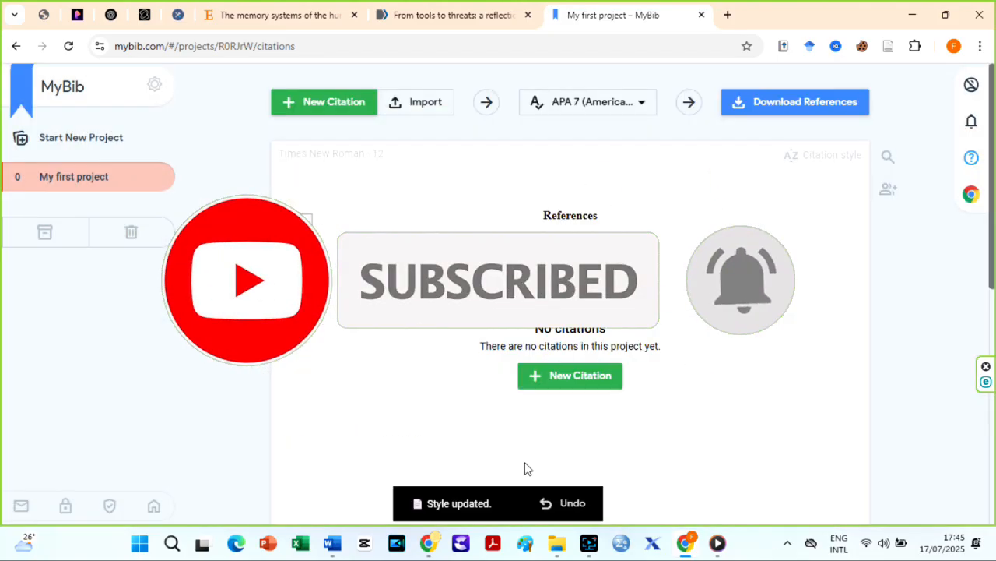
{"action": "left_click", "coordinate": [276, 15]}
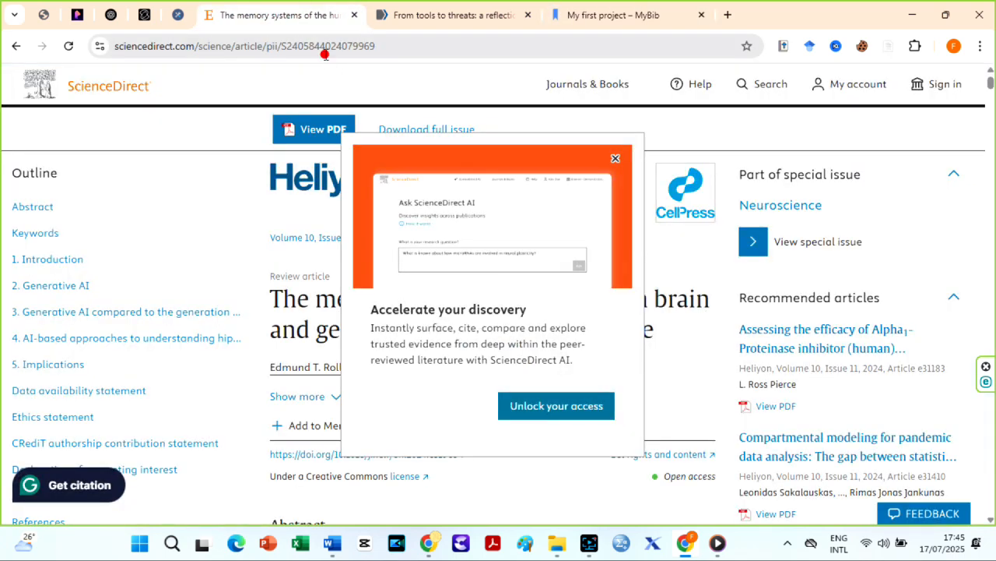
- Copy the article URL into MyBib and confirm issue number 11
{"action": "left_click", "coordinate": [613, 15]}
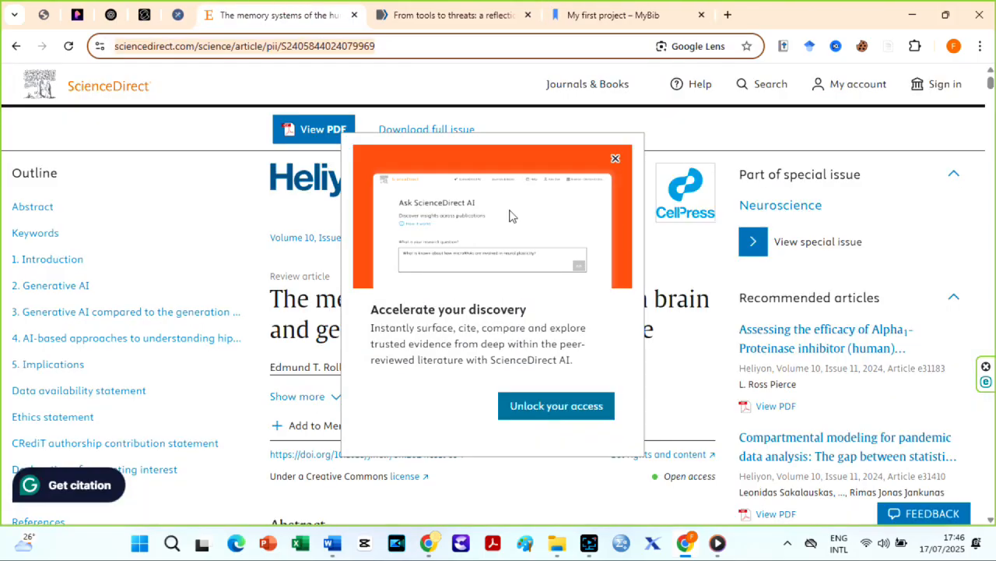
{"action": "left_click", "coordinate": [615, 15]}
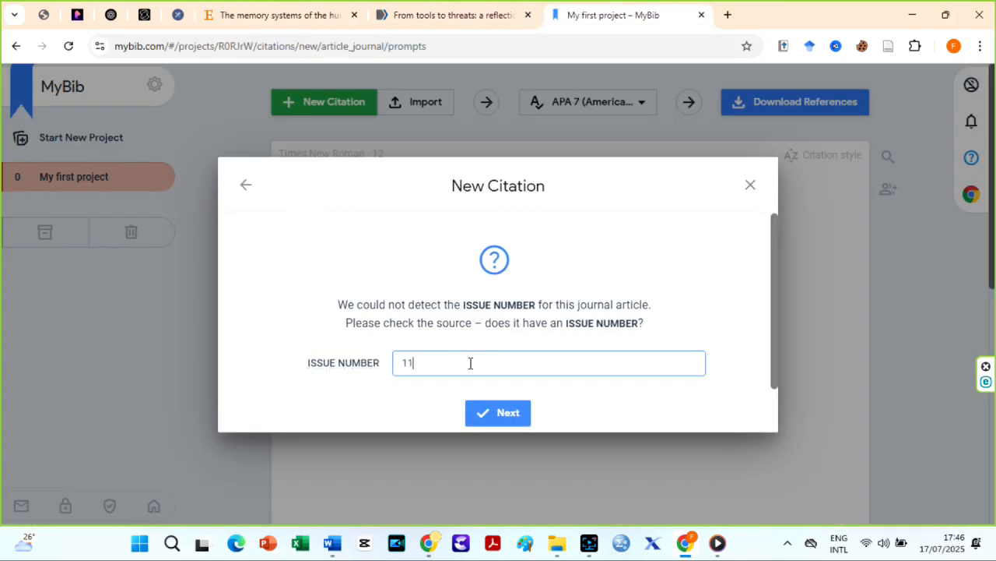
{"action": "left_click", "coordinate": [498, 412]}
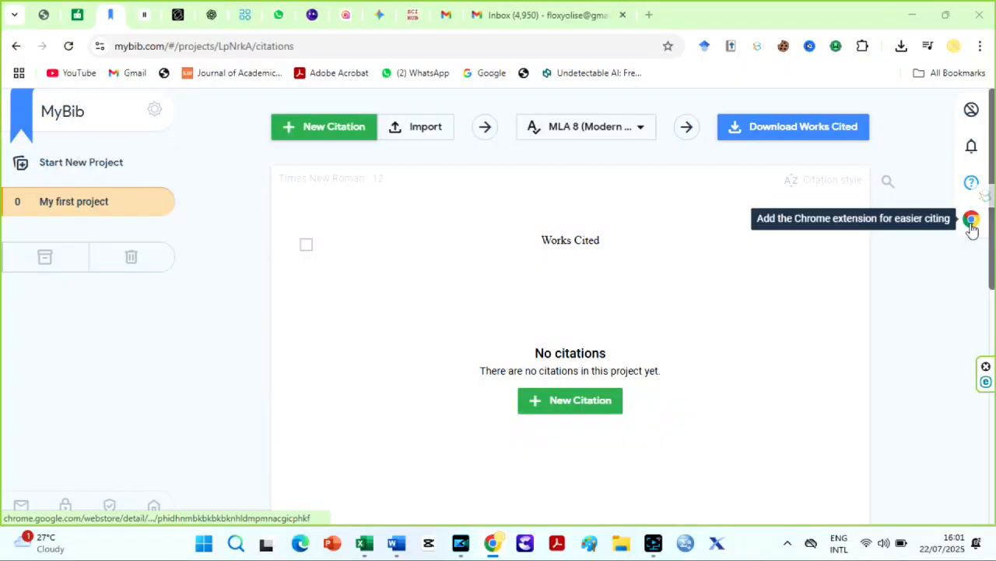
- Save the Dergaa et al. 2024 chatbots article to the MyBib project as APA 7 via the extension
{"action": "left_click", "coordinate": [972, 219]}
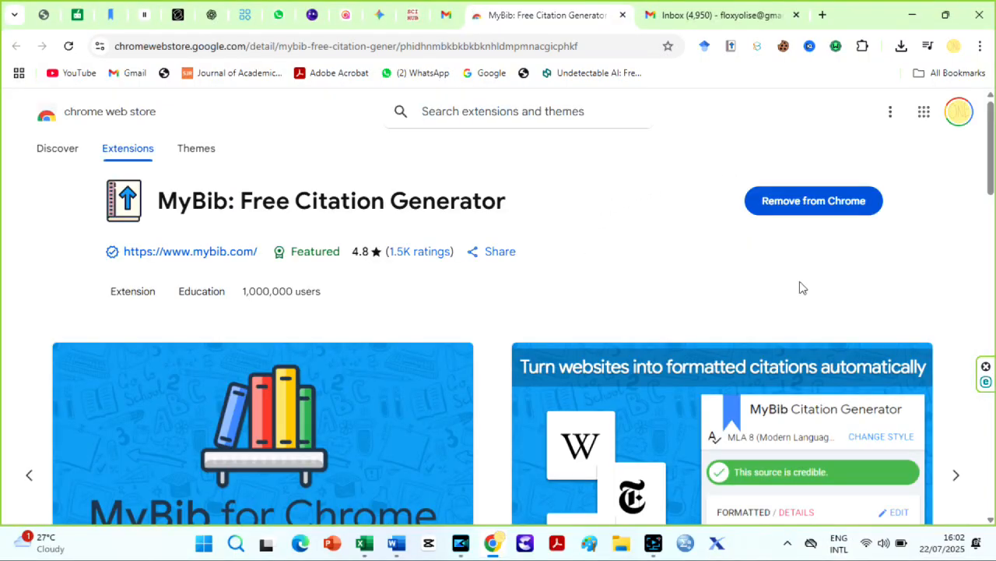
{"action": "mouse_move", "coordinate": [733, 40]}
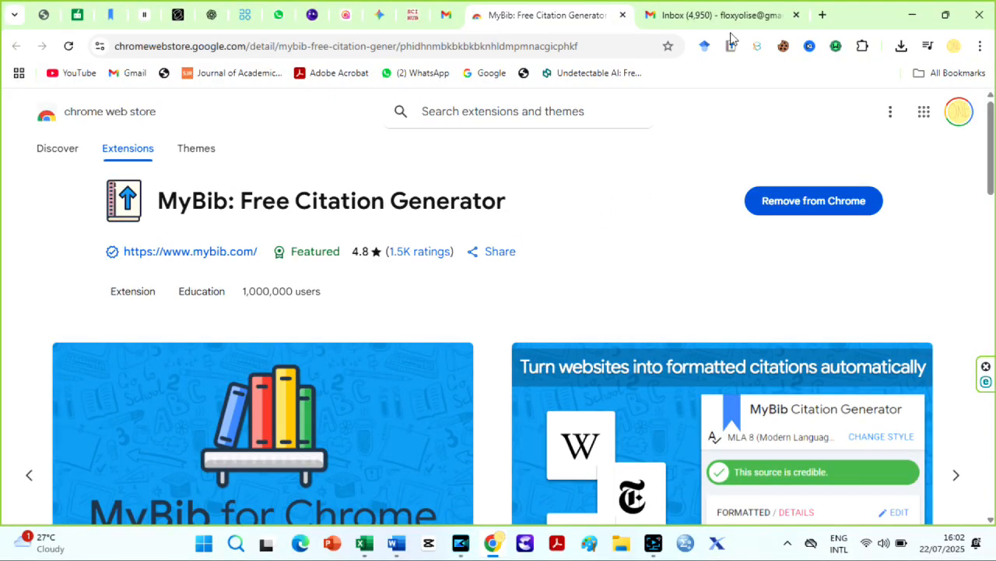
{"action": "left_click", "coordinate": [731, 45]}
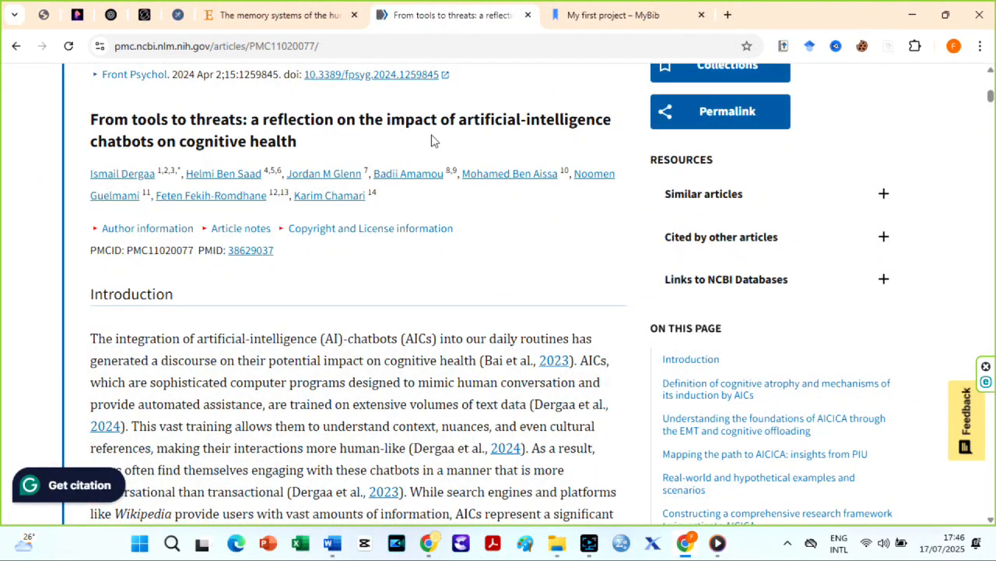
{"action": "left_click", "coordinate": [783, 46]}
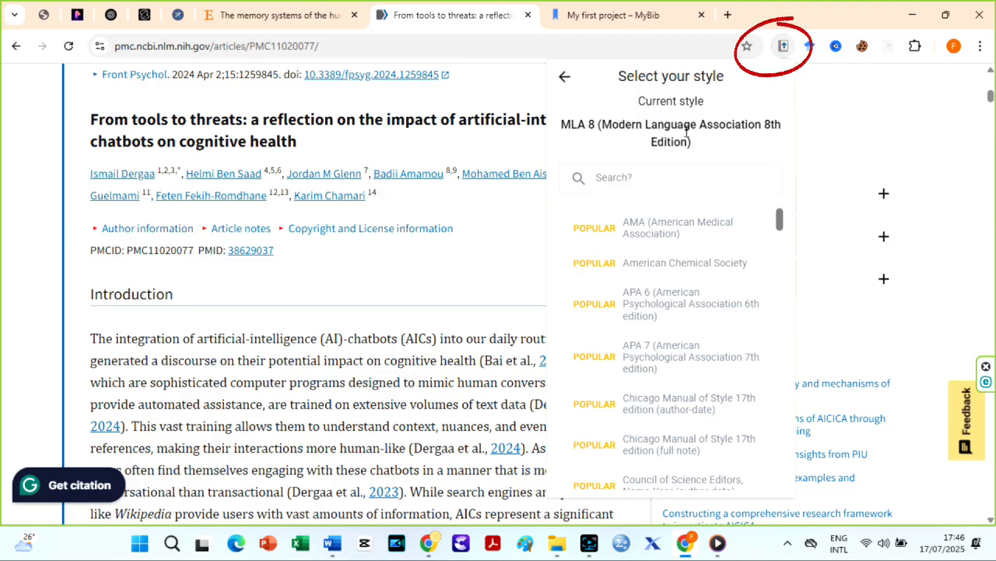
{"action": "left_click", "coordinate": [691, 356]}
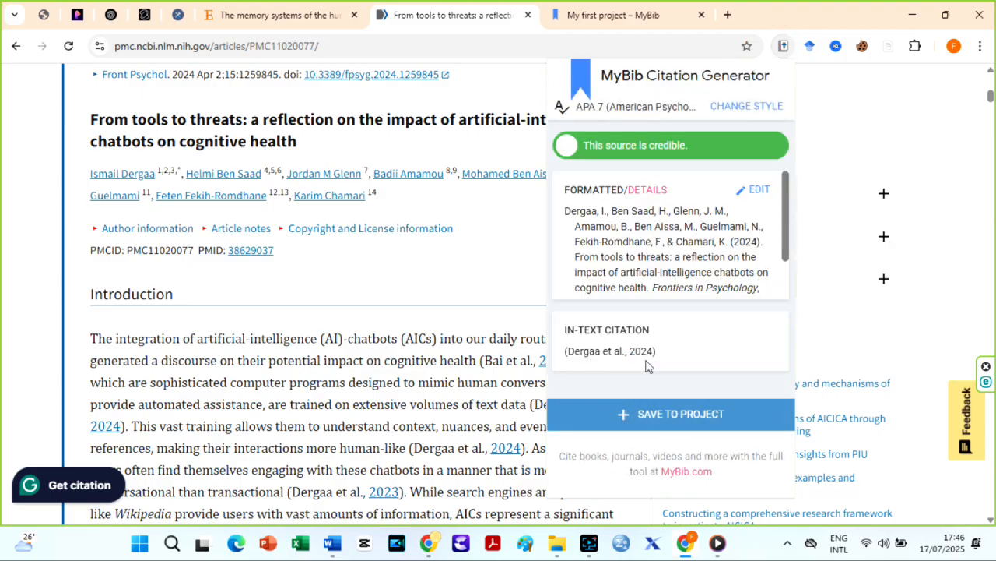
{"action": "mouse_move", "coordinate": [601, 380]}
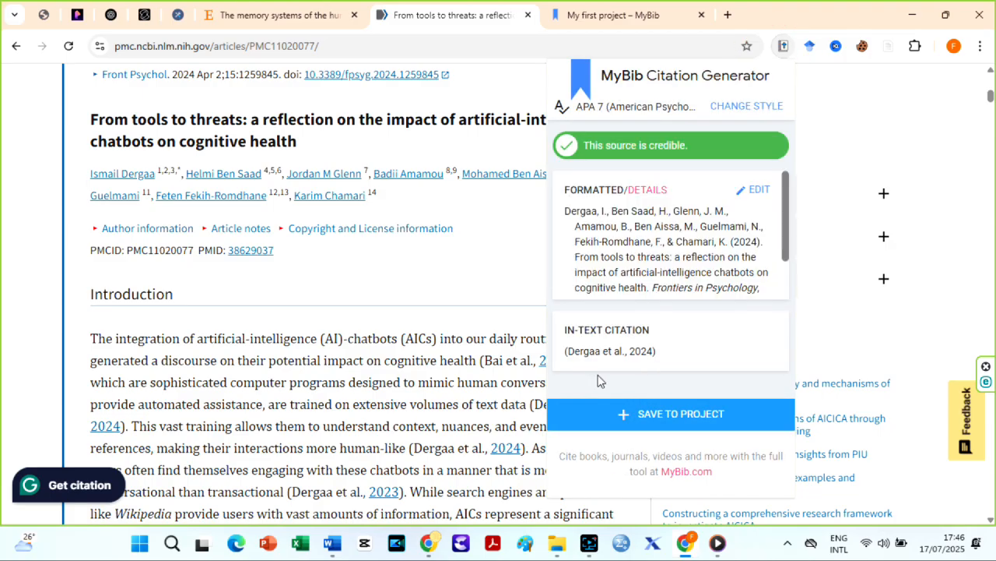
{"action": "left_click", "coordinate": [670, 414]}
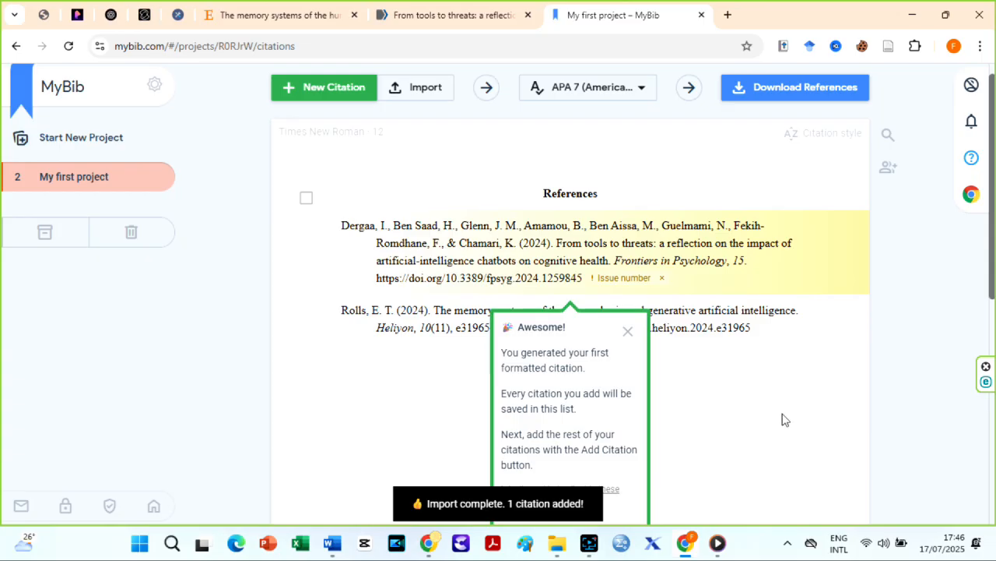
{"action": "mouse_move", "coordinate": [778, 415]}
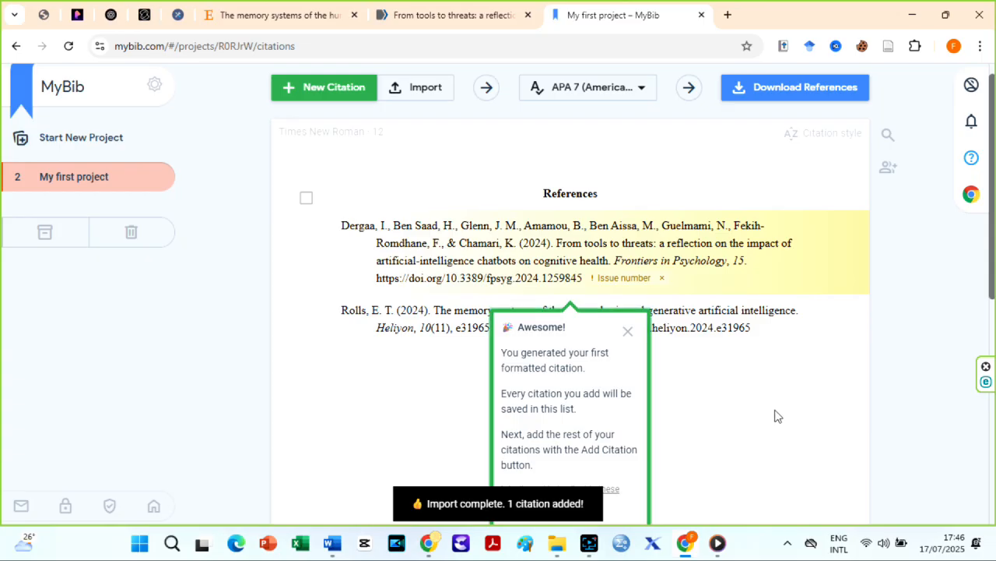
{"action": "mouse_move", "coordinate": [781, 94]}
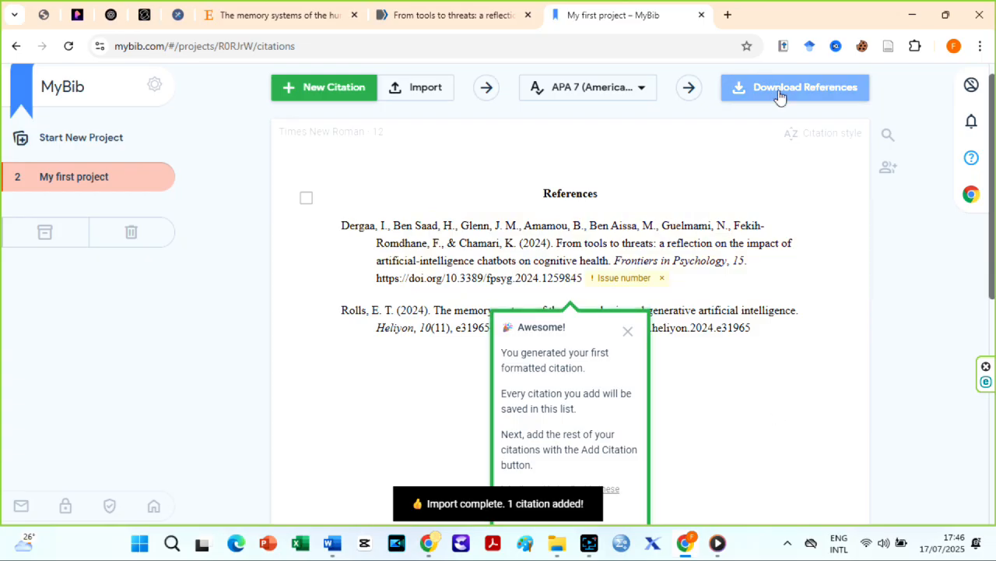
- Check MyBib's export options, then copy the in-text citation (Dergaa et al., 2024)
{"action": "left_click", "coordinate": [794, 87]}
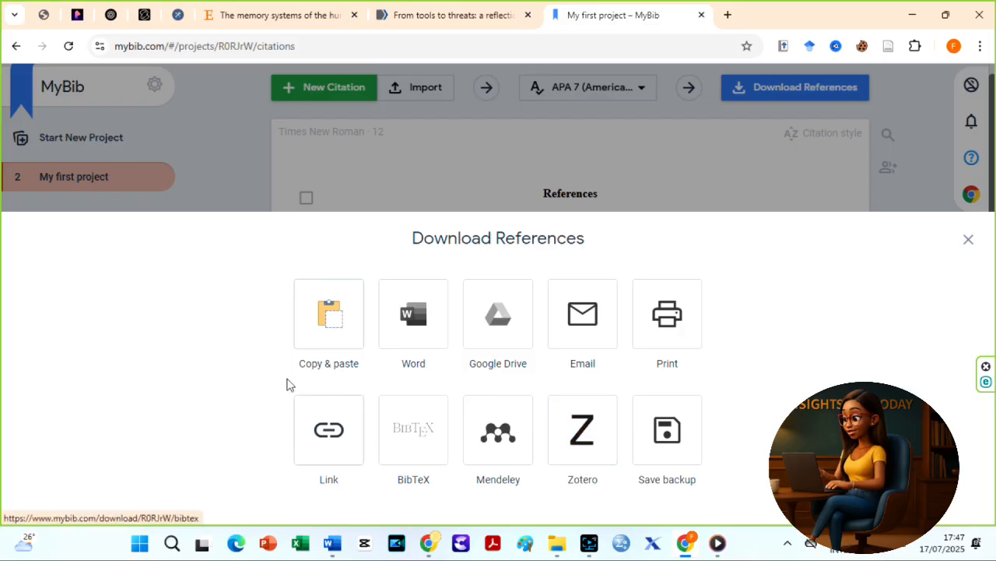
{"action": "mouse_move", "coordinate": [746, 413]}
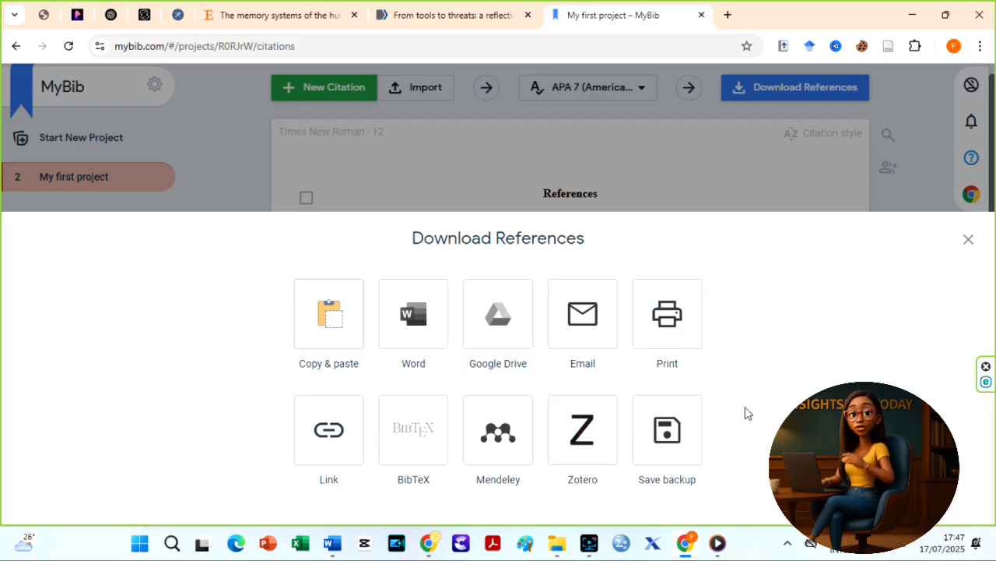
{"action": "left_click", "coordinate": [968, 239]}
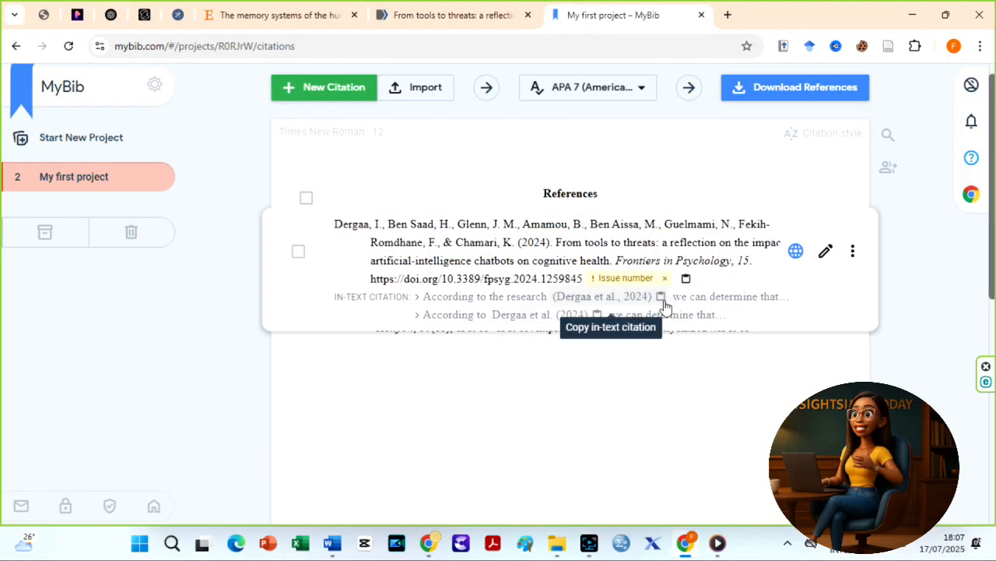
{"action": "left_click", "coordinate": [661, 297]}
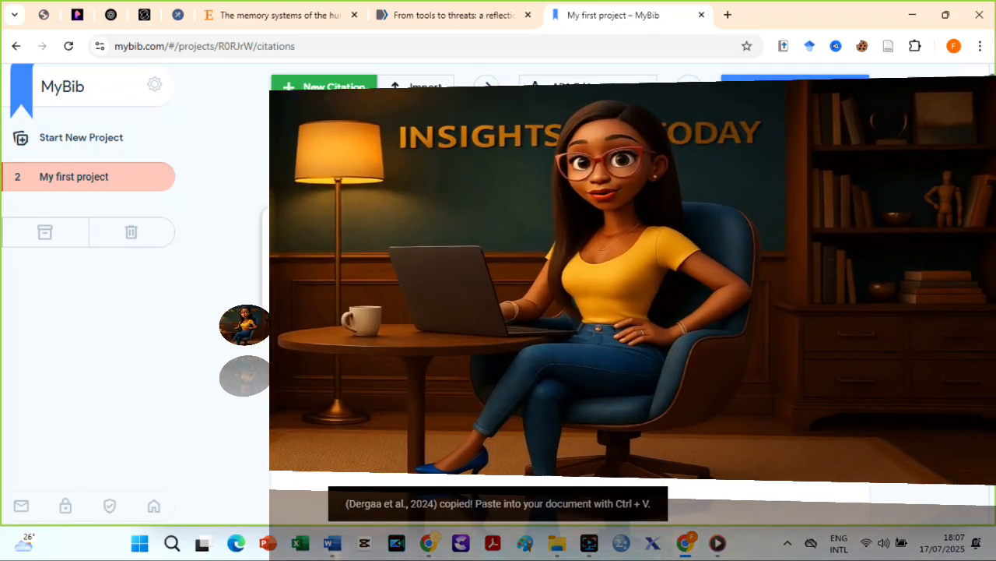